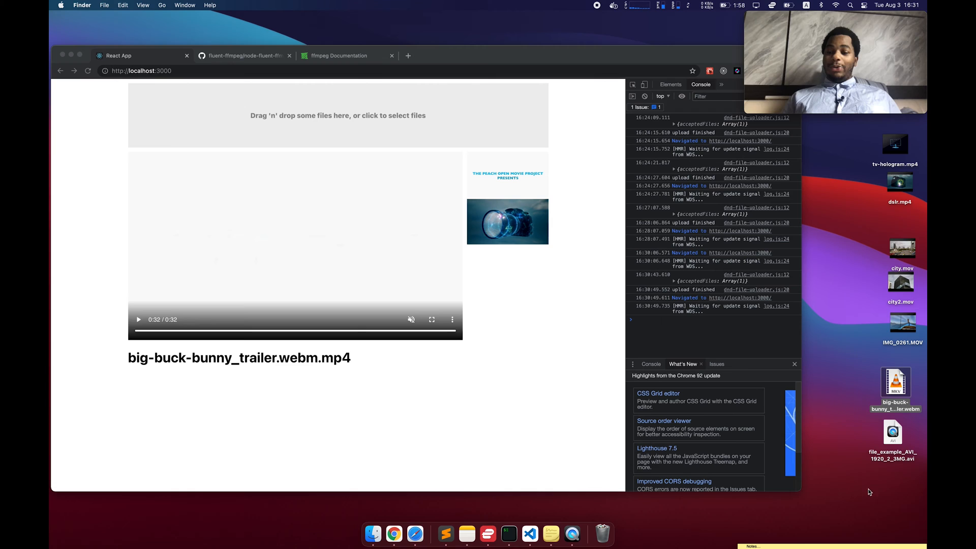
{"action": "mouse_move", "coordinate": [855, 399]}
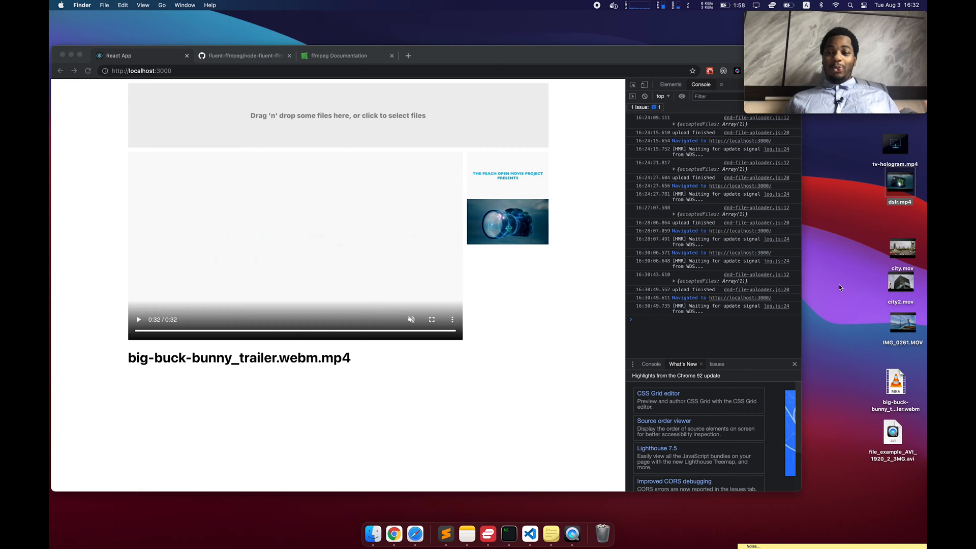
{"action": "mouse_move", "coordinate": [507, 193]}
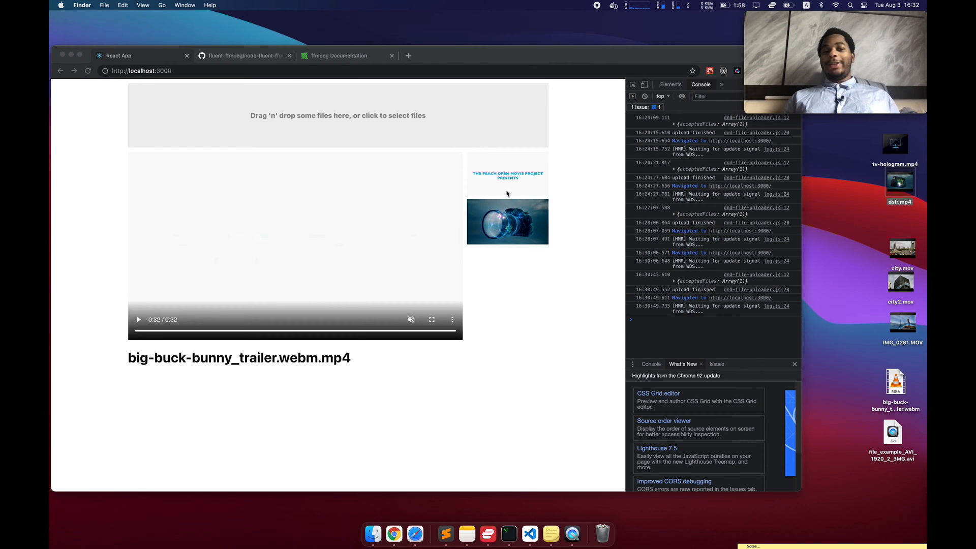
Switch from the video-share gallery to the FFmpeg documentation page in Chrome
{"action": "left_click", "coordinate": [345, 54]}
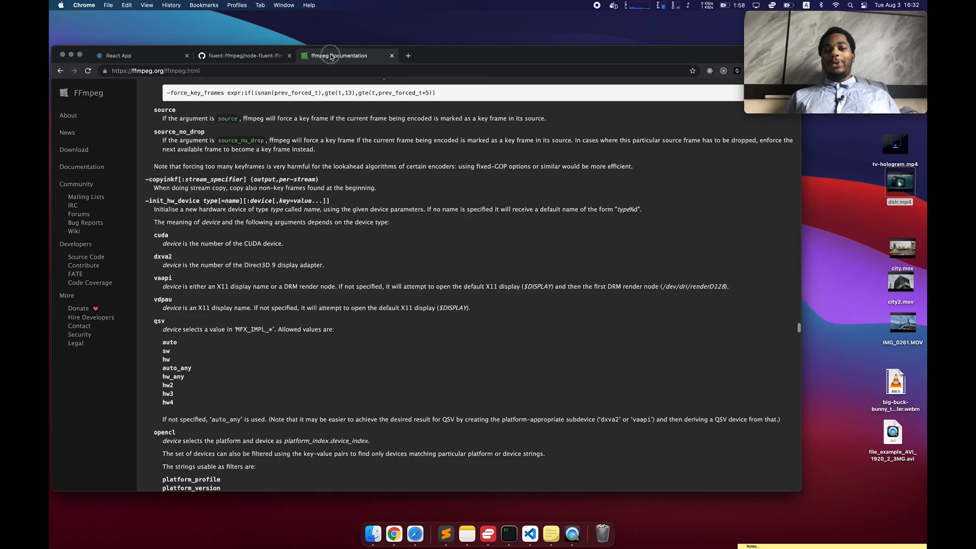
Scroll the ffmpeg.html page to the automatic stream selection examples
{"action": "scroll", "scroll_direction": "up", "scroll_amount": 3}
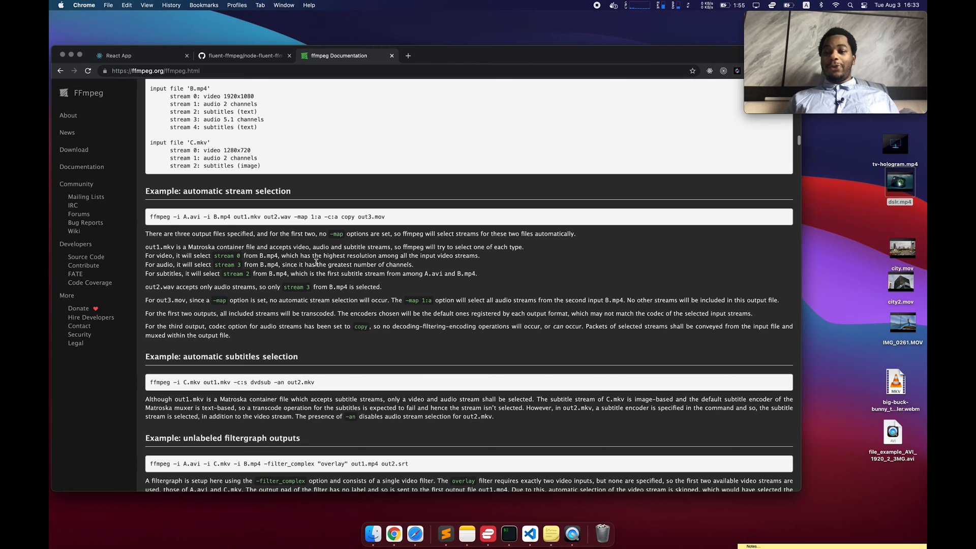
Return to the React gallery to upload the AVI example, then move to the VS Code project
{"action": "left_click", "coordinate": [118, 55]}
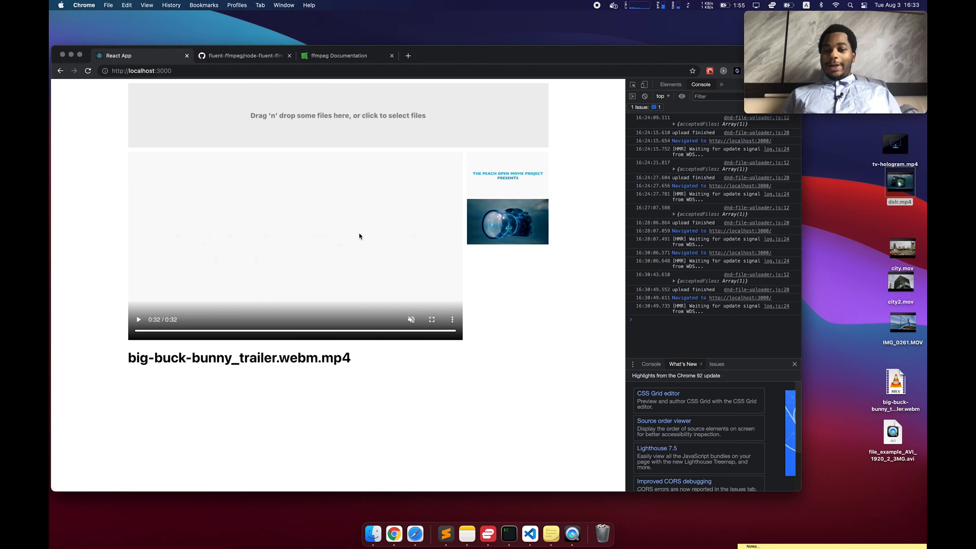
{"action": "mouse_move", "coordinate": [887, 443]}
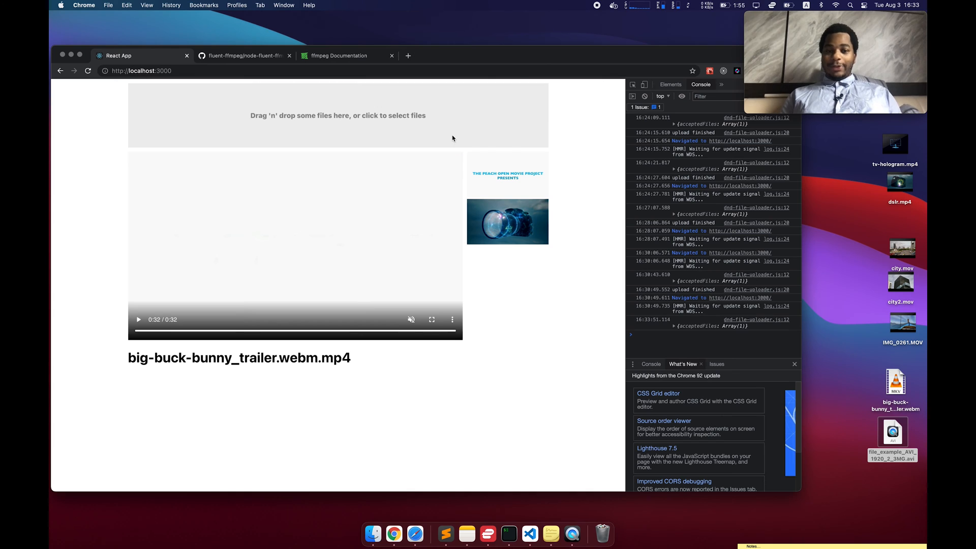
{"action": "mouse_move", "coordinate": [556, 166]}
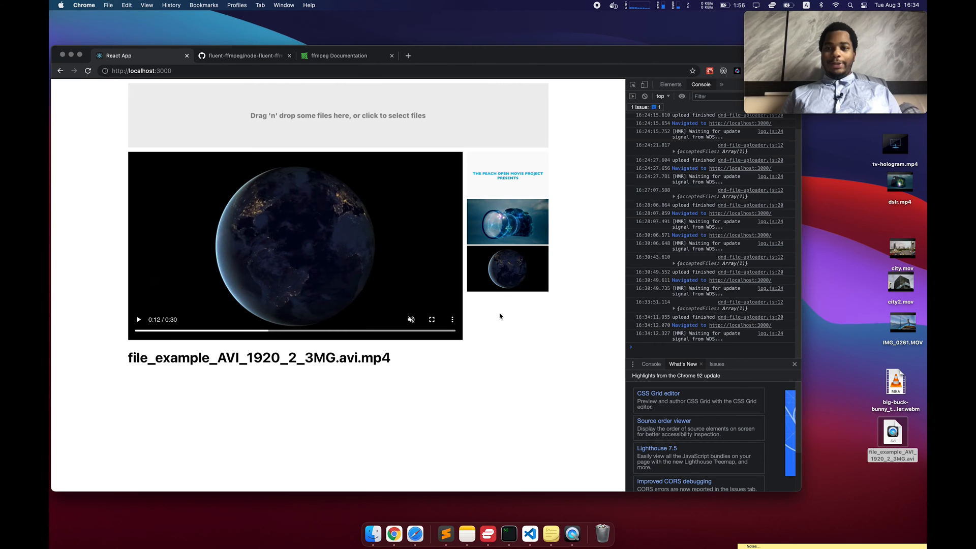
{"action": "left_click", "coordinate": [530, 533]}
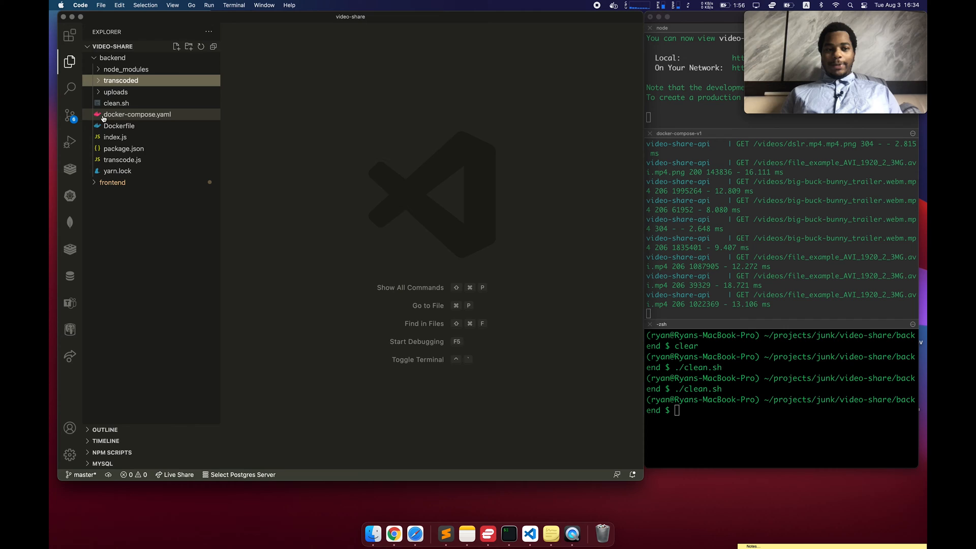
Collapse backend and navigate frontend/src/components to App.js in the Explorer
{"action": "left_click", "coordinate": [113, 57]}
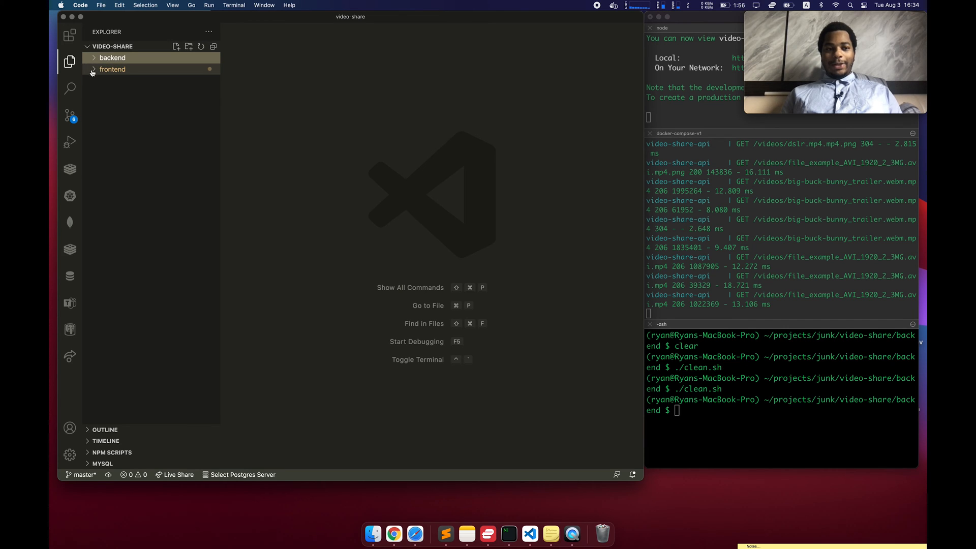
{"action": "left_click", "coordinate": [113, 70]}
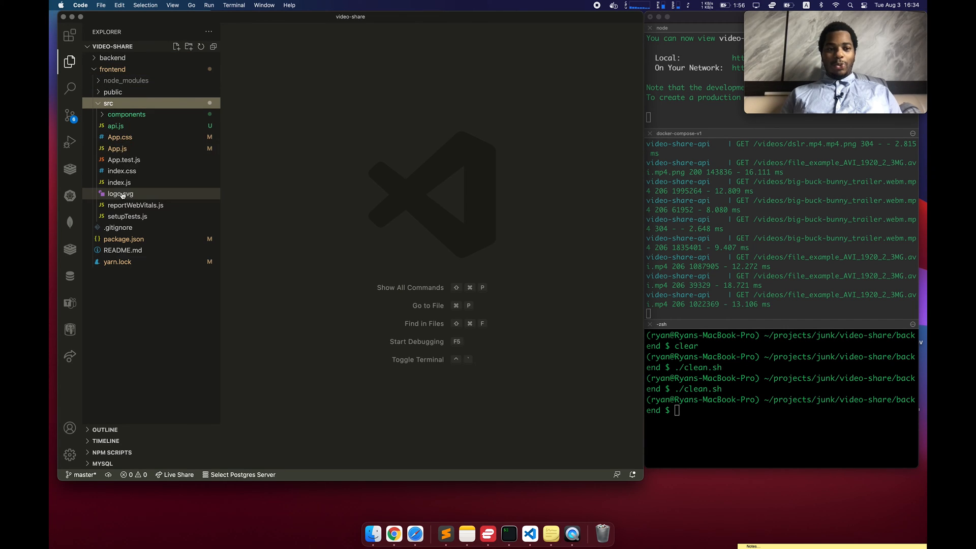
{"action": "left_click", "coordinate": [127, 114]}
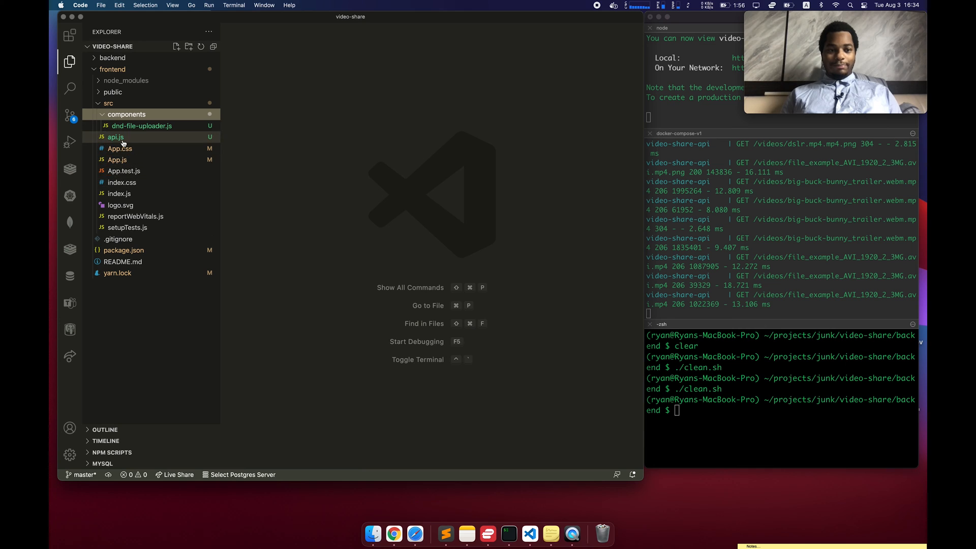
{"action": "left_click", "coordinate": [117, 160]}
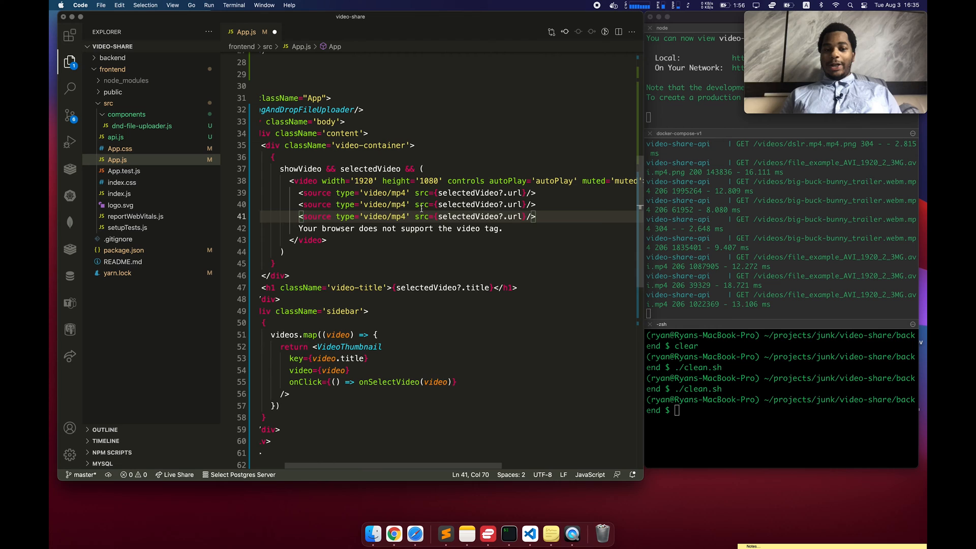
Show a video/ogg source alongside the mp4 source tag, then return to the Chrome gallery
{"action": "double_click", "coordinate": [396, 216]}
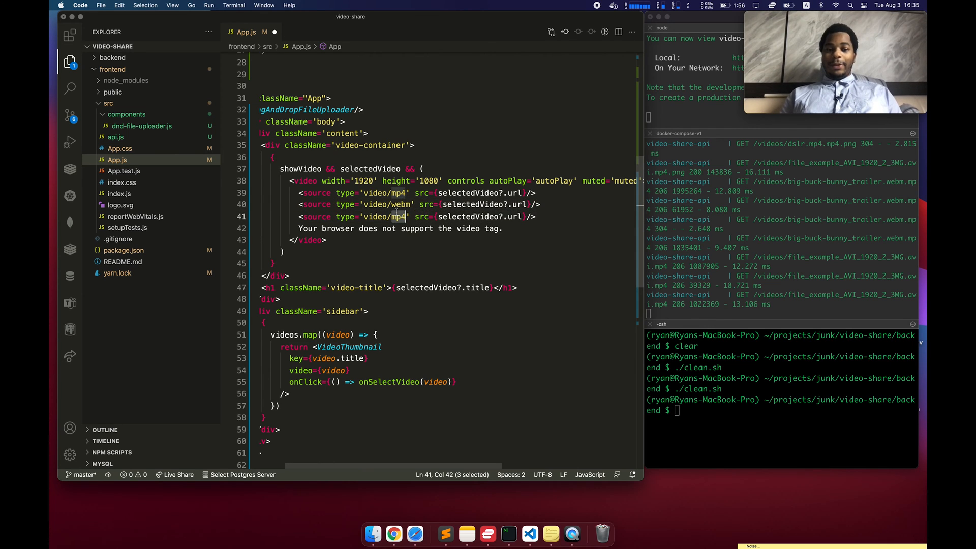
{"action": "type", "text": "ogg"}
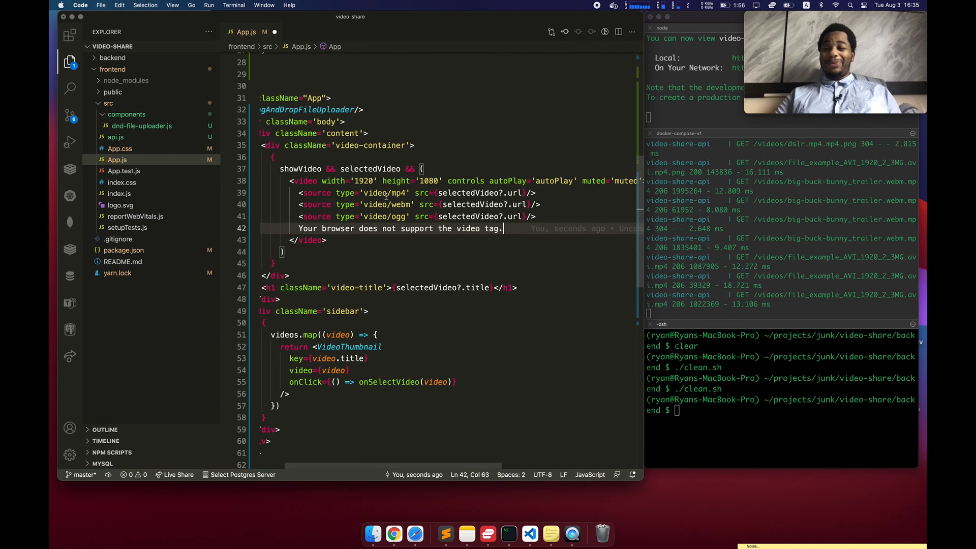
{"action": "mouse_move", "coordinate": [548, 214]}
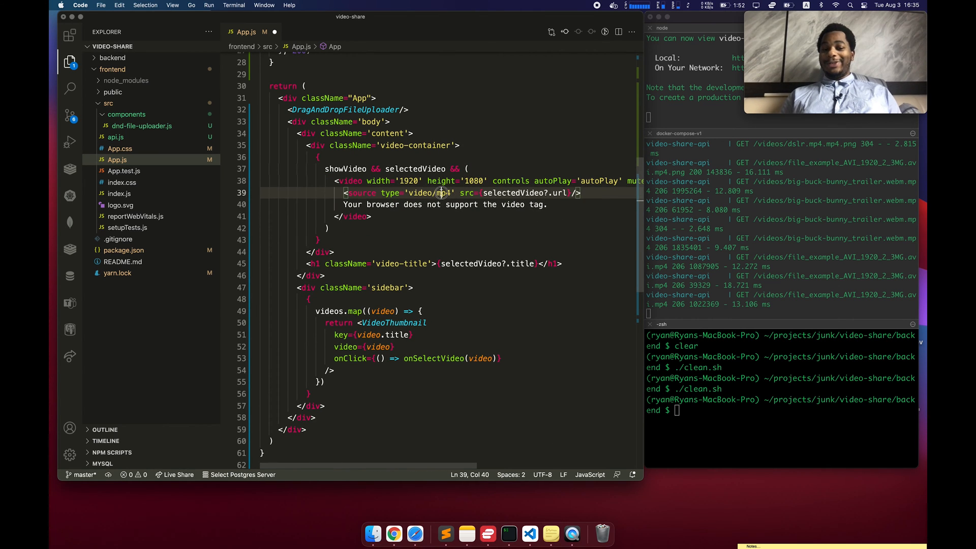
{"action": "left_click", "coordinate": [370, 216]}
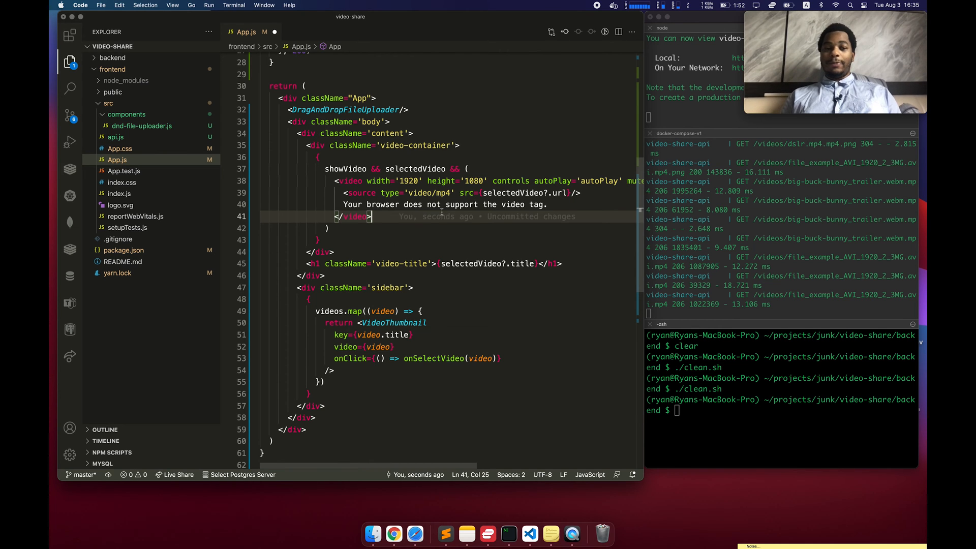
{"action": "left_click", "coordinate": [394, 534]}
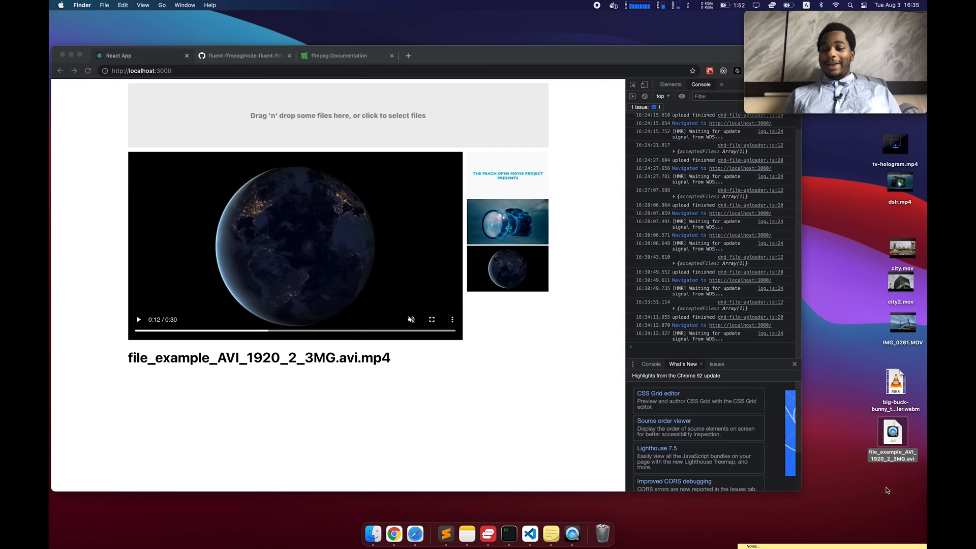
{"action": "mouse_move", "coordinate": [843, 478]}
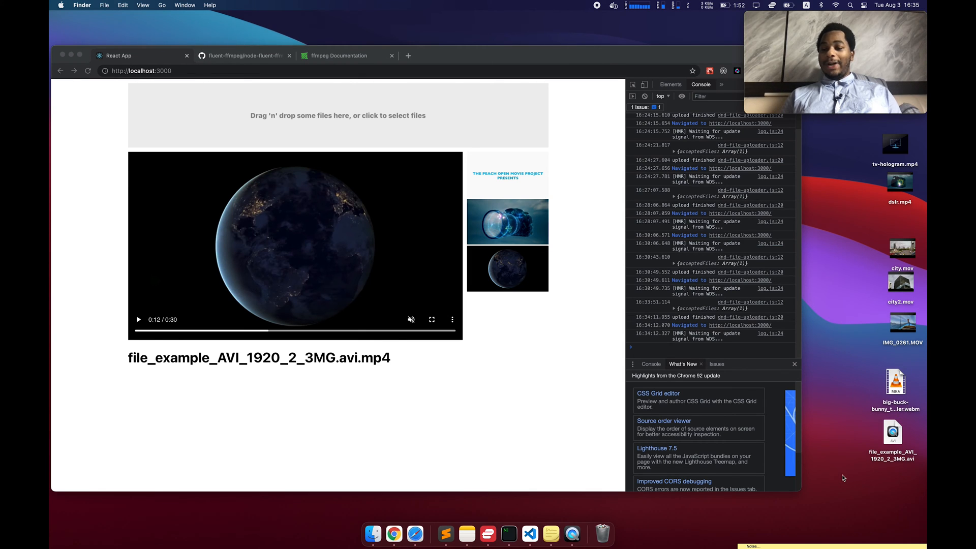
Show backend/index.js and expand the transcoded folder of mp4s and png thumbnails
{"action": "left_click", "coordinate": [508, 533]}
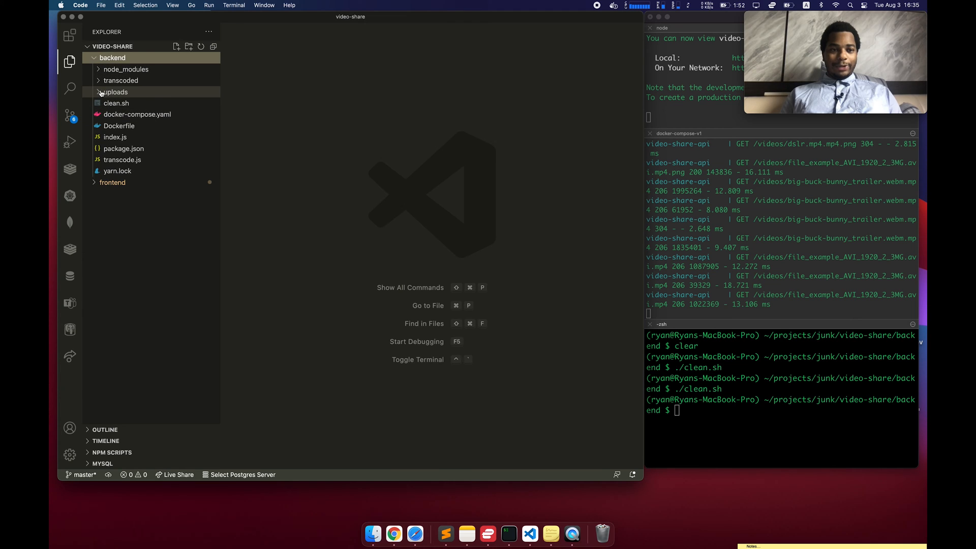
{"action": "left_click", "coordinate": [115, 138]}
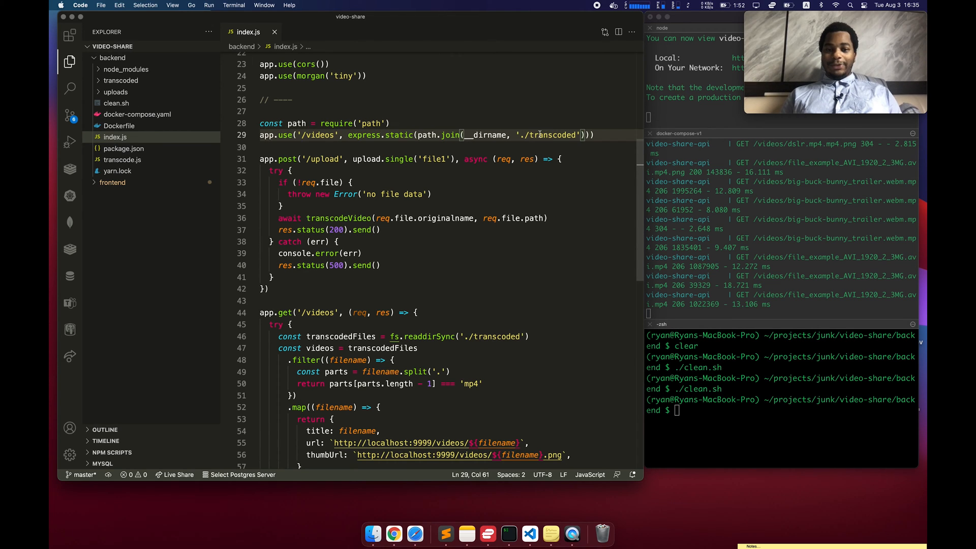
{"action": "left_click", "coordinate": [121, 80]}
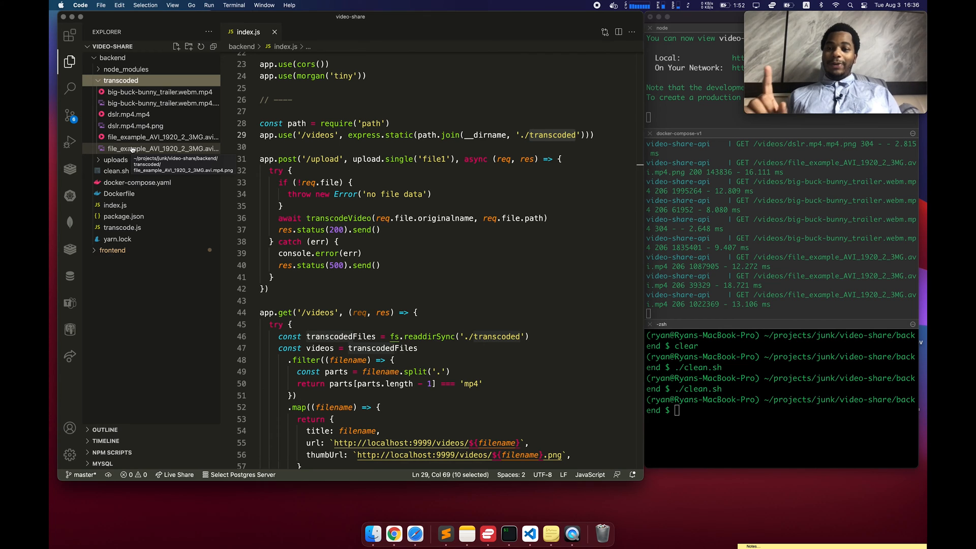
{"action": "mouse_move", "coordinate": [283, 152]}
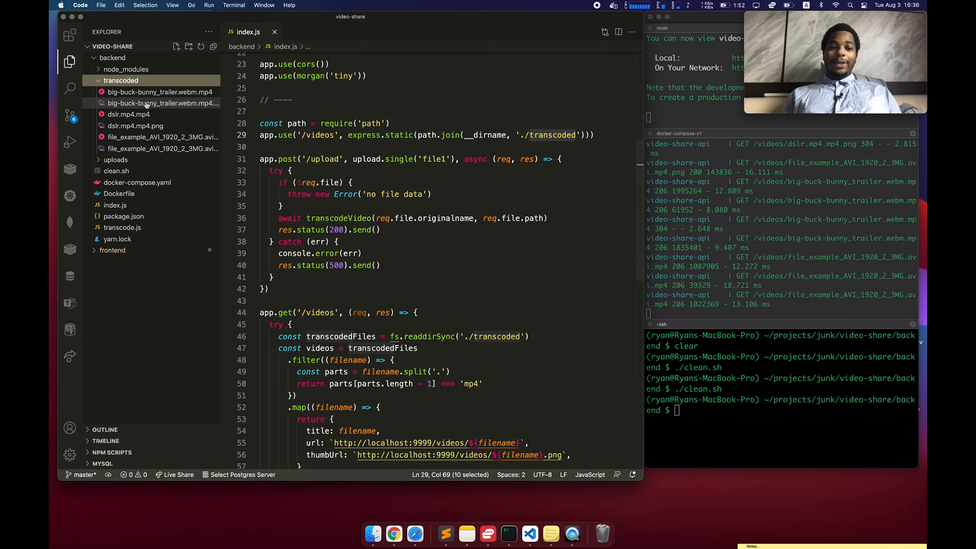
Preview the big buck bunny, dslr and AVI example thumbnails, then return to index.js
{"action": "left_click", "coordinate": [163, 103]}
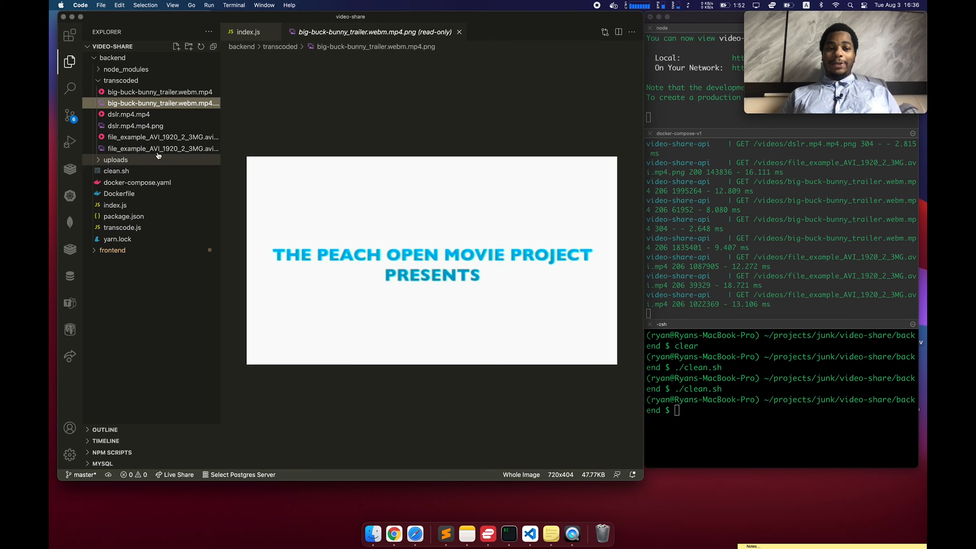
{"action": "left_click", "coordinate": [134, 126]}
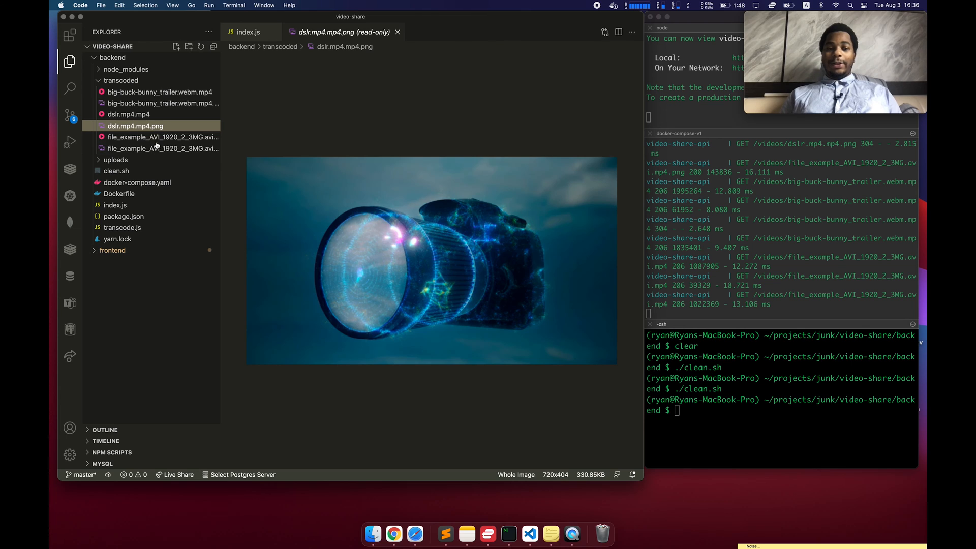
{"action": "left_click", "coordinate": [163, 148]}
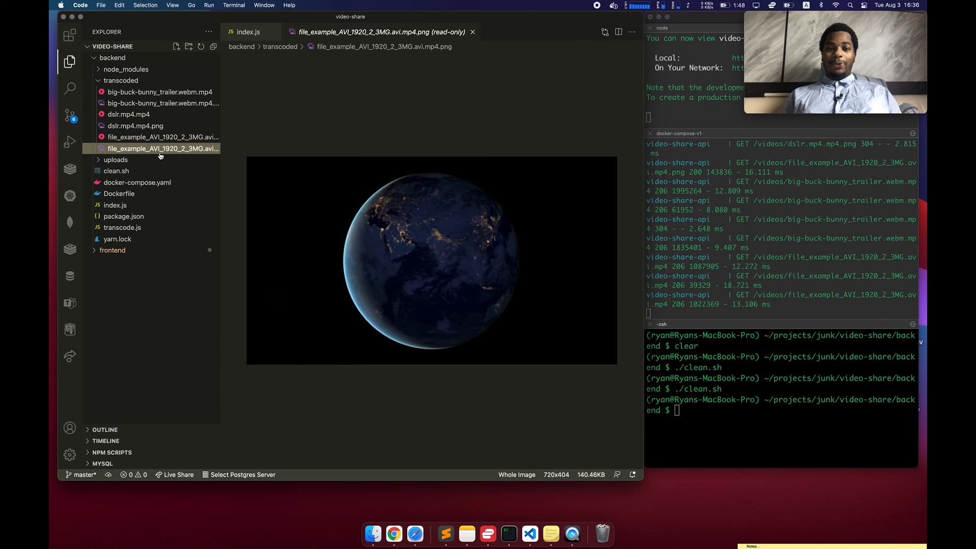
{"action": "left_click", "coordinate": [248, 32]}
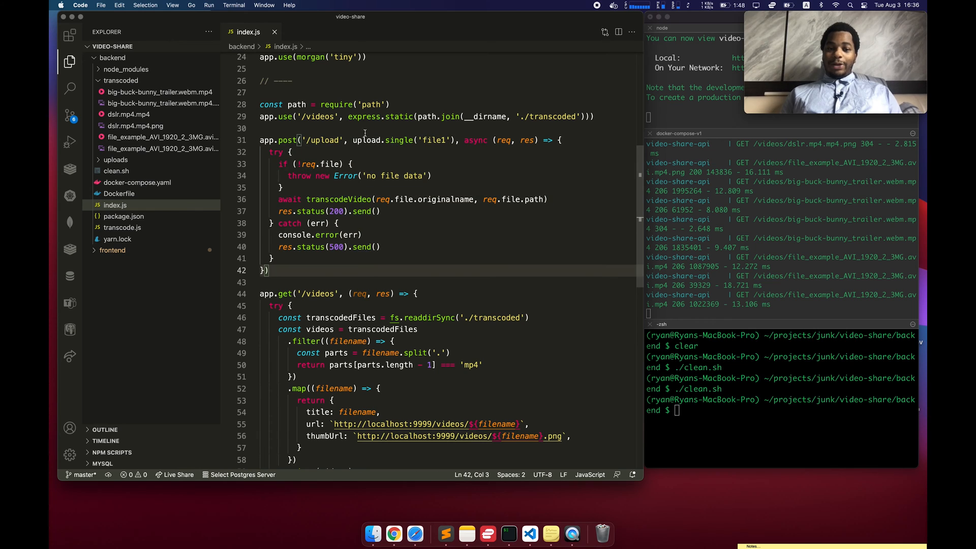
{"action": "mouse_move", "coordinate": [367, 140]}
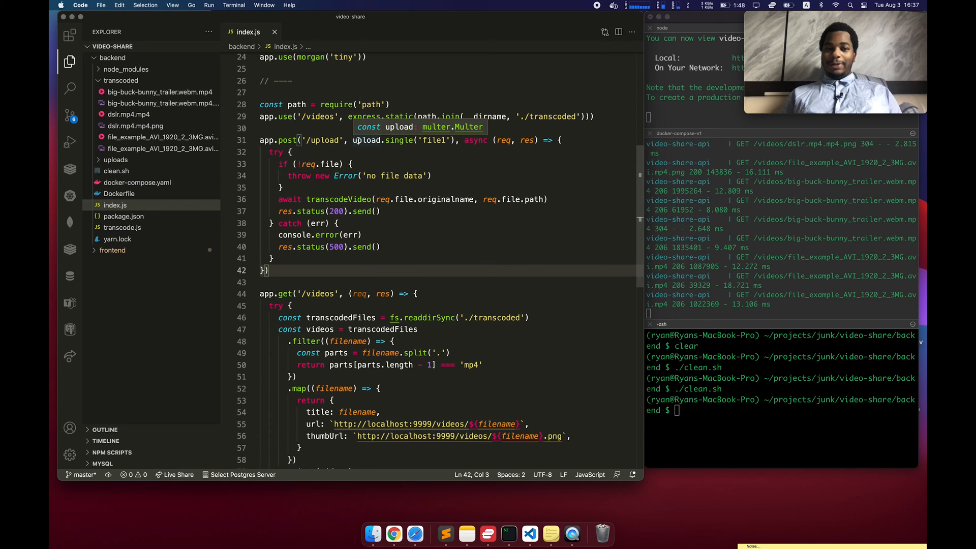
Review the upload middleware, the transcodeVideo call and the app.get('/videos') route
{"action": "double_click", "coordinate": [366, 202]}
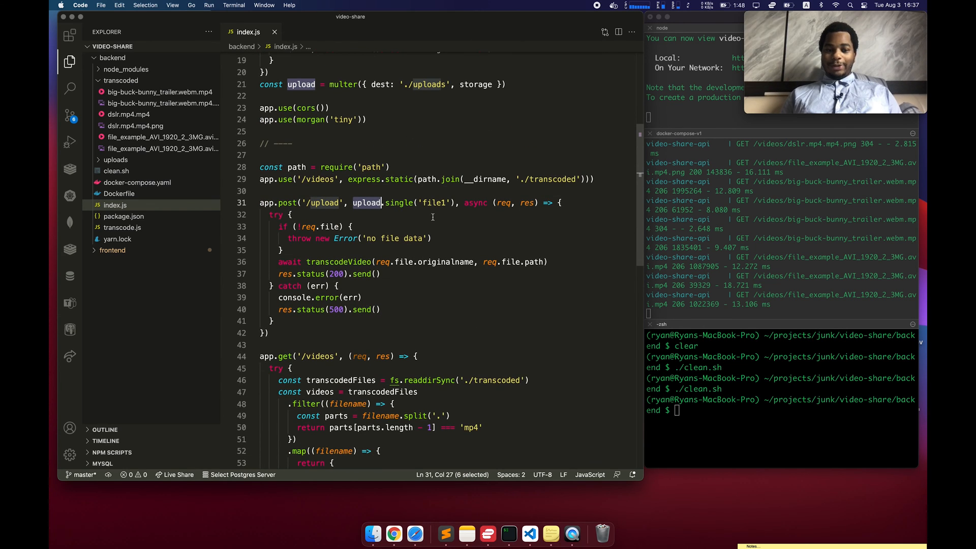
{"action": "left_click", "coordinate": [339, 261]}
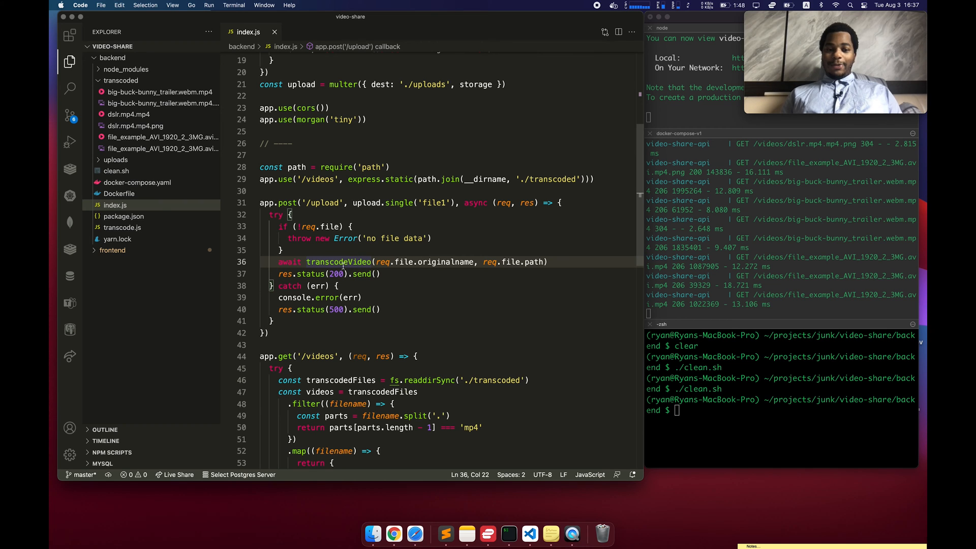
{"action": "scroll", "scroll_direction": "up", "scroll_amount": 3}
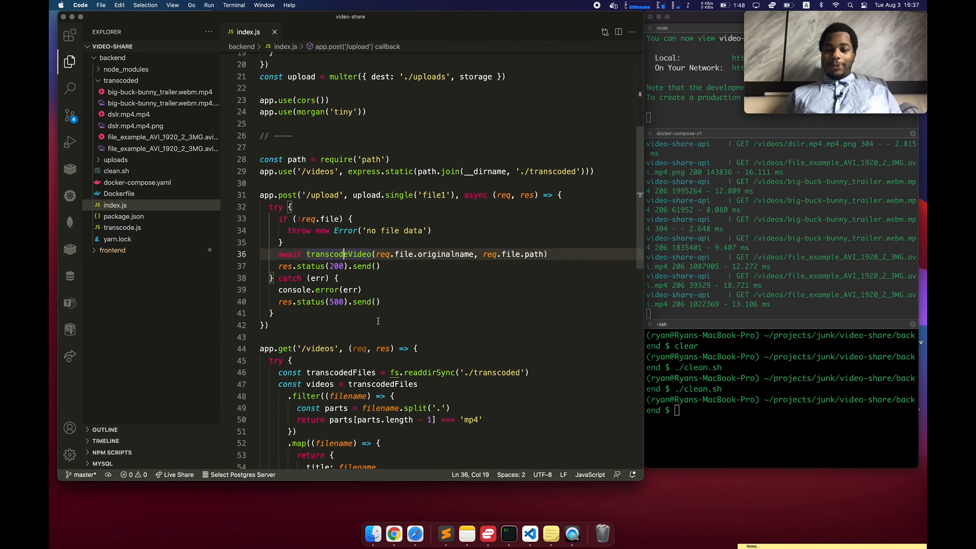
{"action": "scroll", "scroll_direction": "down", "scroll_amount": 3}
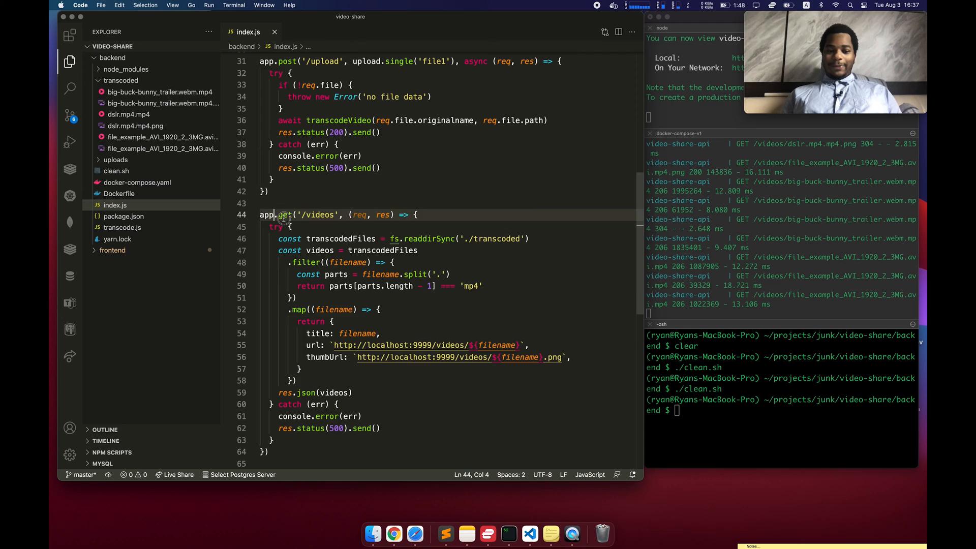
{"action": "left_click", "coordinate": [380, 262]}
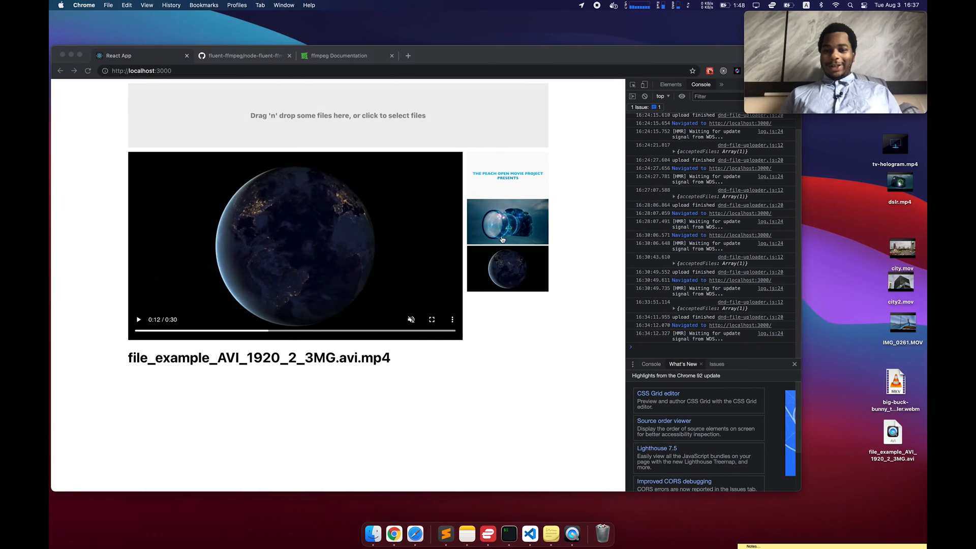
Preview the videos/ request response and expand its entries to show title, url and thumbUrl
{"action": "left_click", "coordinate": [651, 85]}
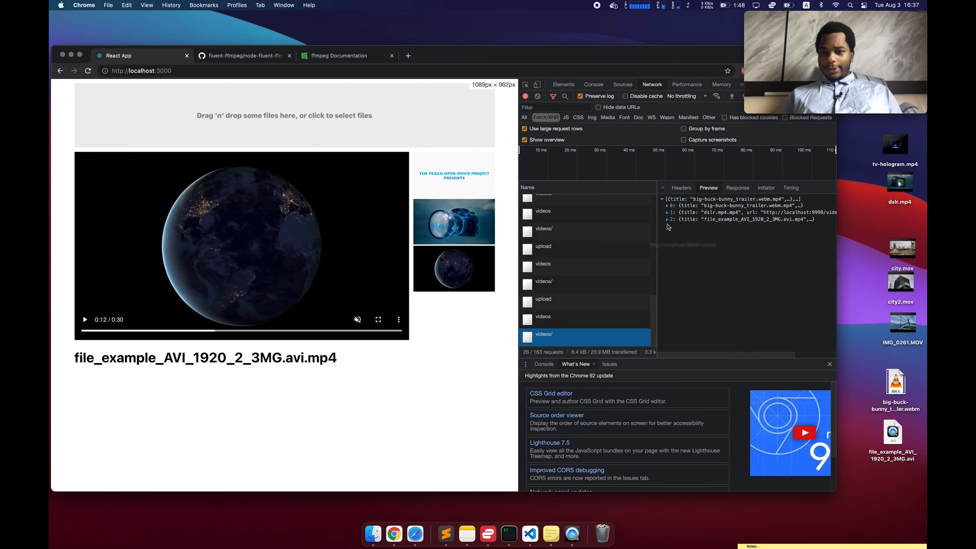
{"action": "left_click", "coordinate": [668, 211]}
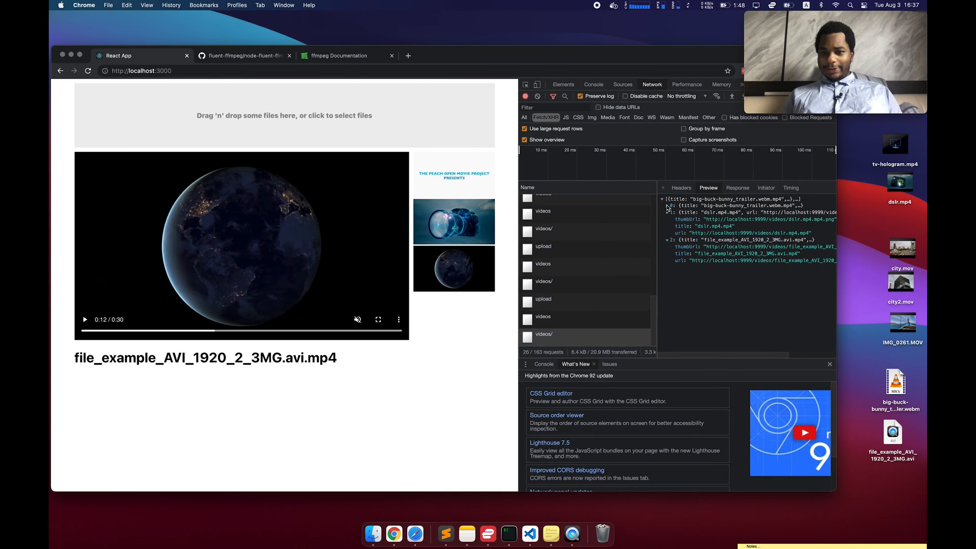
{"action": "left_click", "coordinate": [669, 207]}
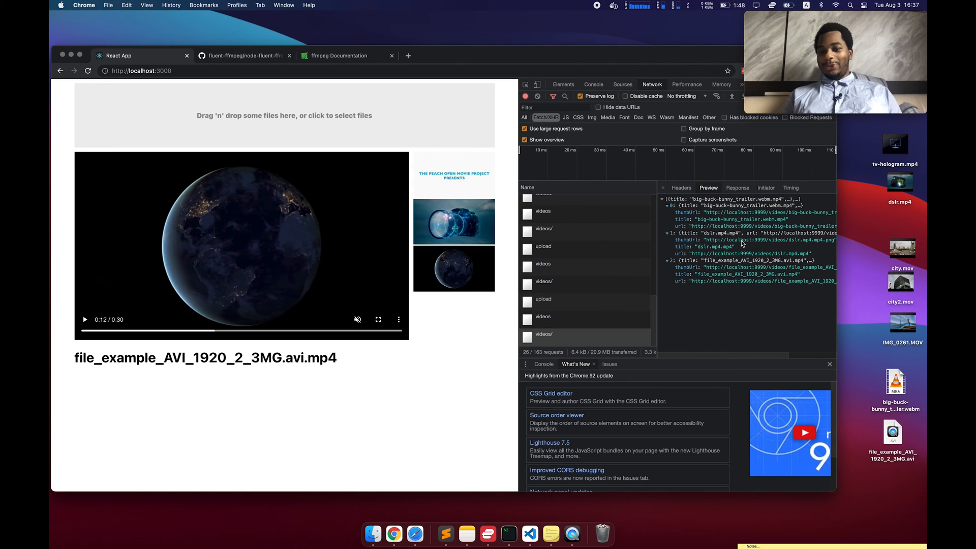
{"action": "mouse_move", "coordinate": [721, 303]}
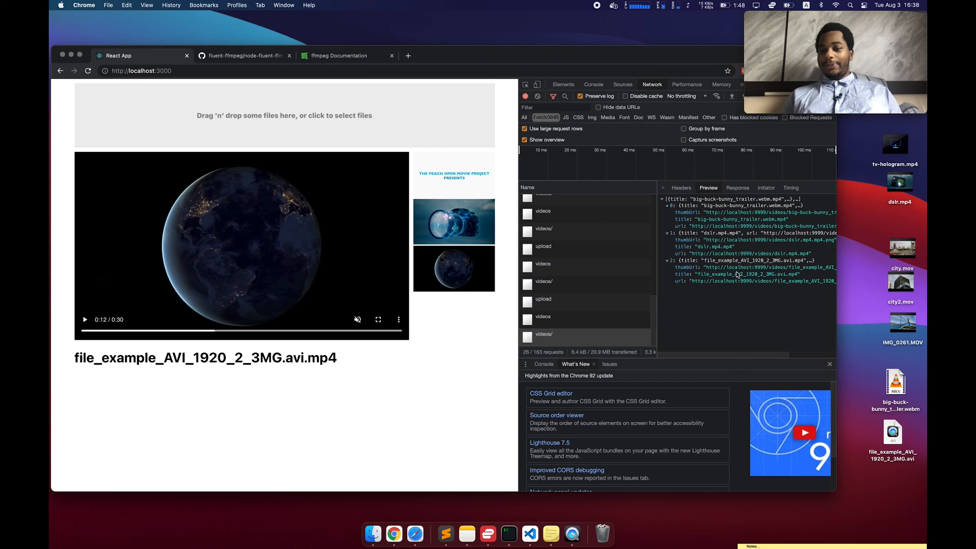
{"action": "mouse_move", "coordinate": [543, 299]}
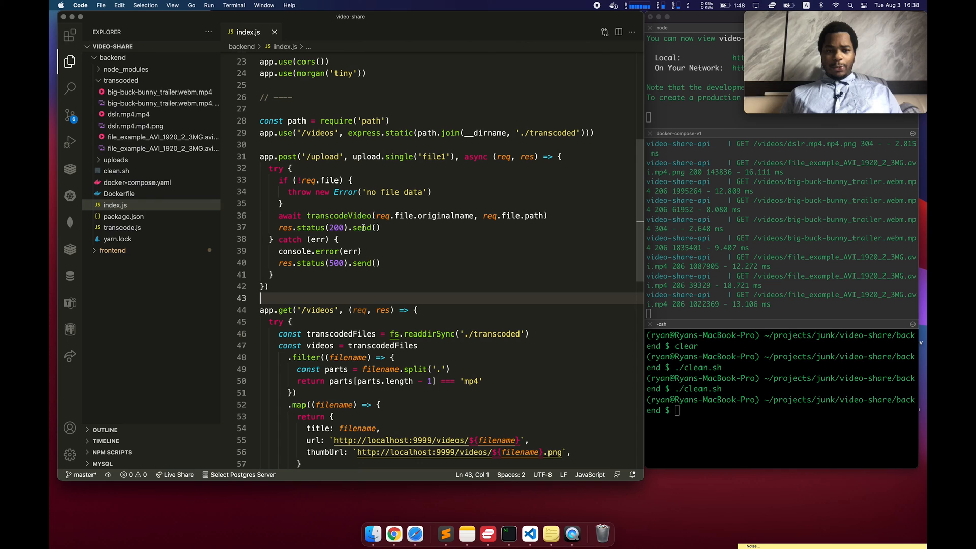
Go to the transcodeVideo definition in transcode.js, highlight filepath, return to the gallery
{"action": "left_click", "coordinate": [351, 216]}
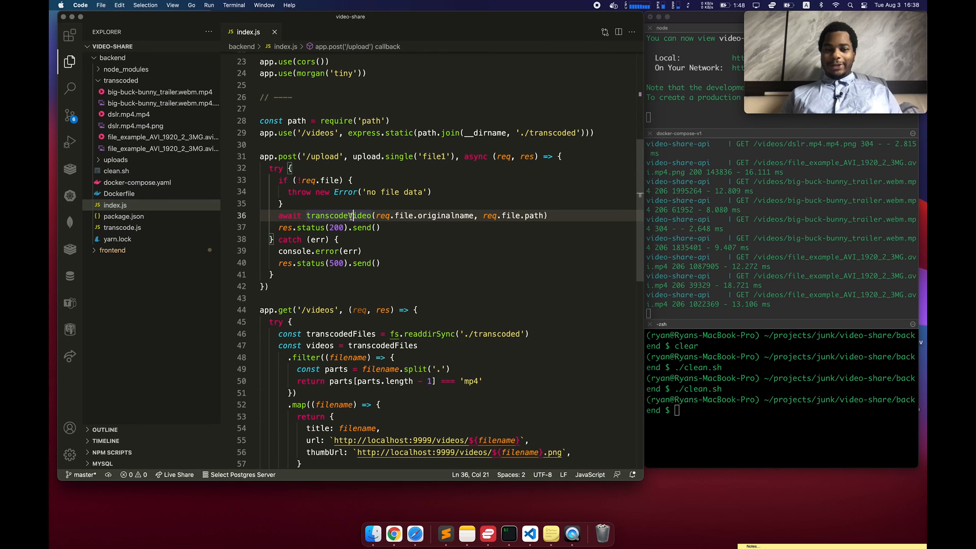
{"action": "right_click", "coordinate": [333, 215]}
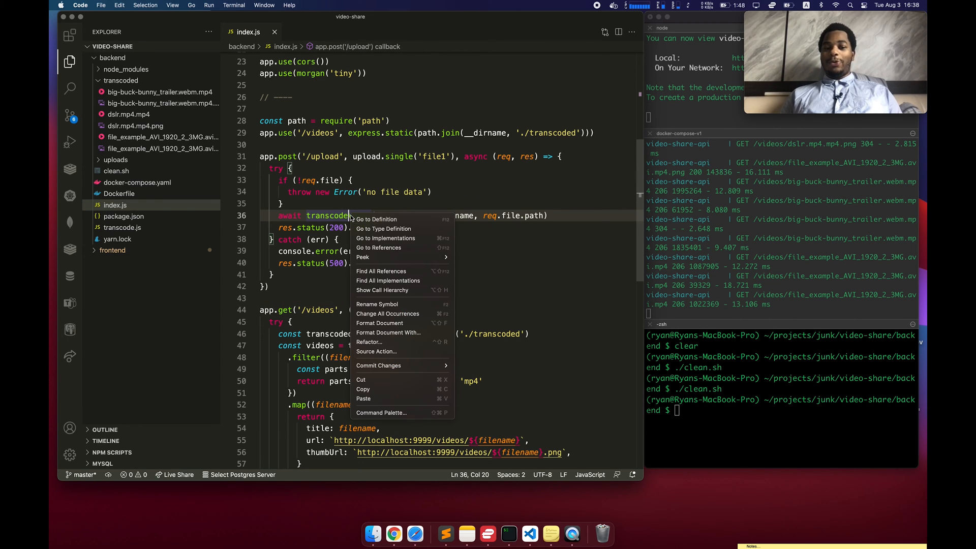
{"action": "mouse_move", "coordinate": [376, 220]}
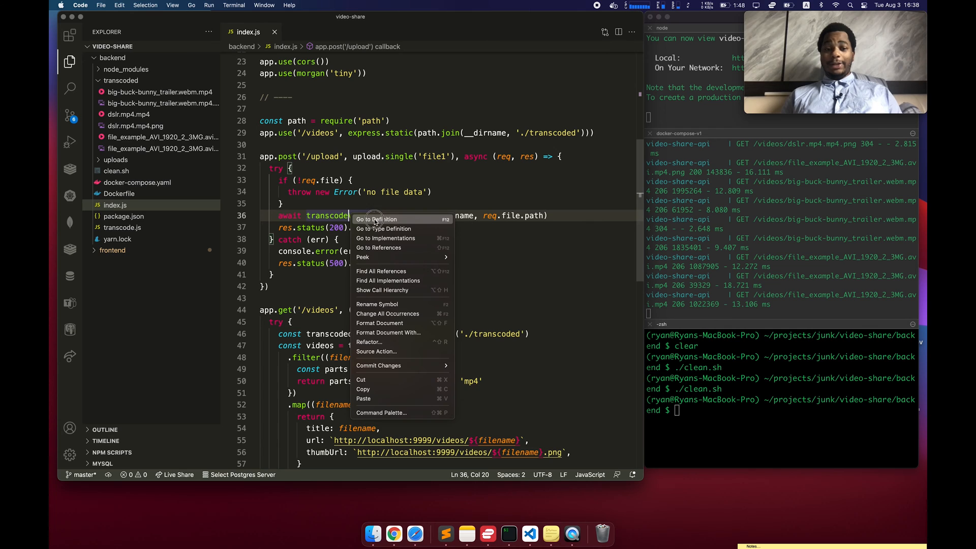
{"action": "left_click", "coordinate": [376, 219]}
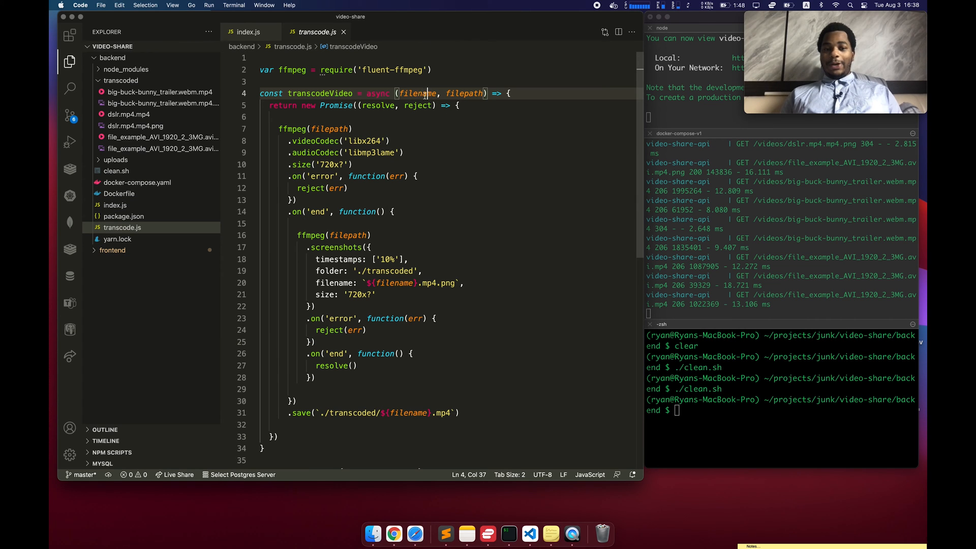
{"action": "double_click", "coordinate": [464, 94]}
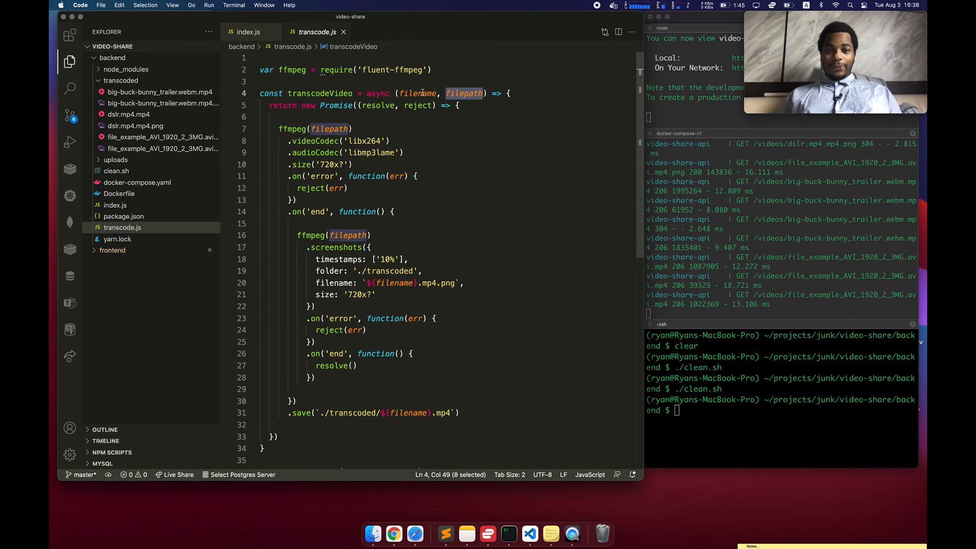
{"action": "left_click", "coordinate": [421, 94]}
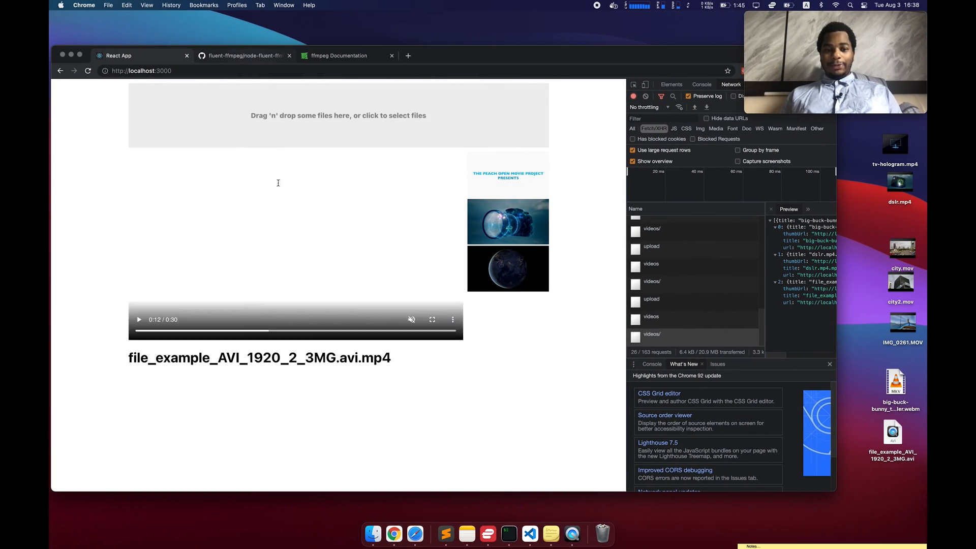
Scroll the fluent-ffmpeg README through usage, command and input options, then back to transcode.js
{"action": "left_click", "coordinate": [243, 55]}
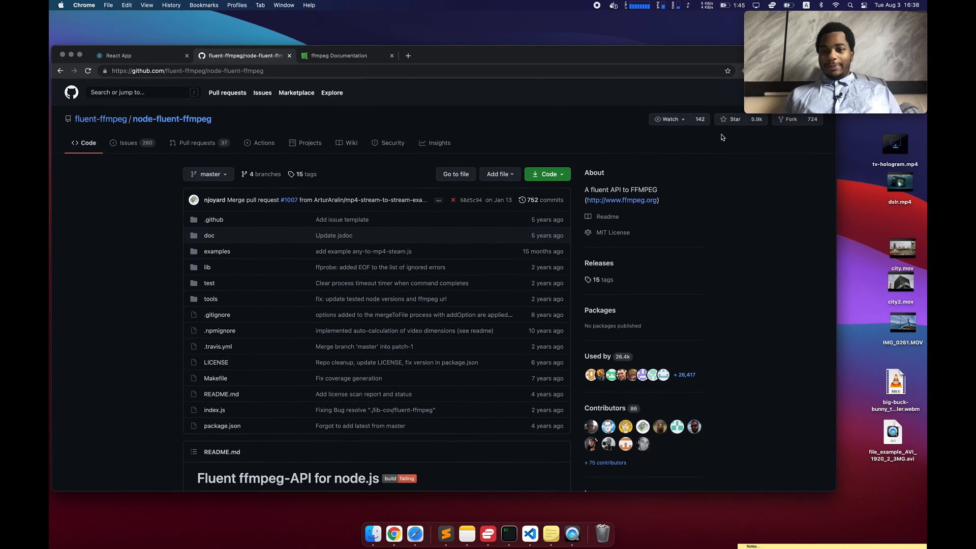
{"action": "scroll", "scroll_direction": "down", "scroll_amount": 3}
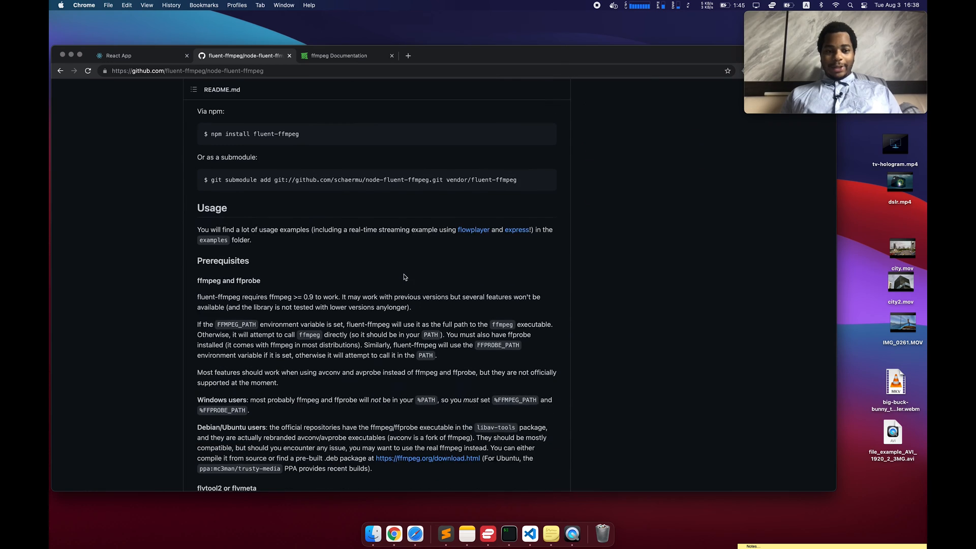
{"action": "scroll", "scroll_direction": "down", "scroll_amount": 3}
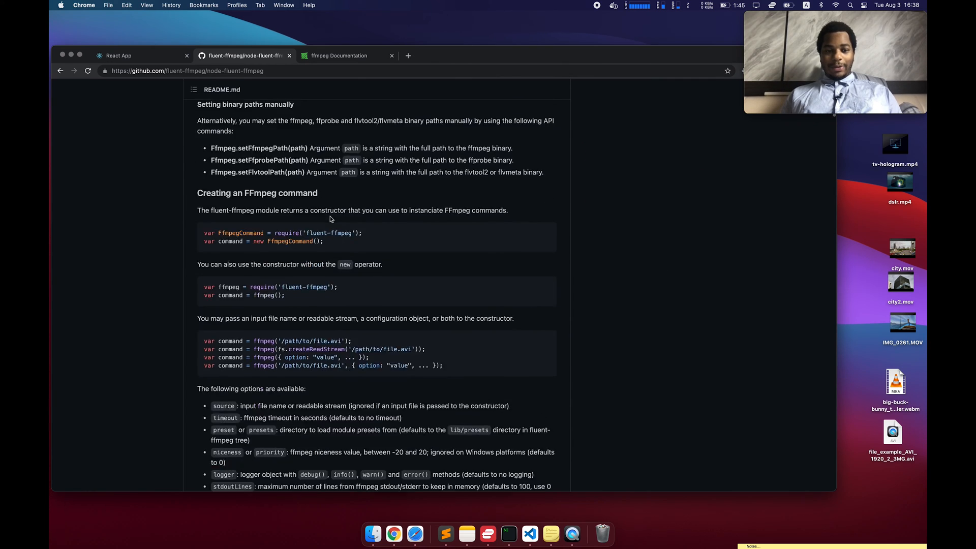
{"action": "scroll", "scroll_direction": "down", "scroll_amount": 3}
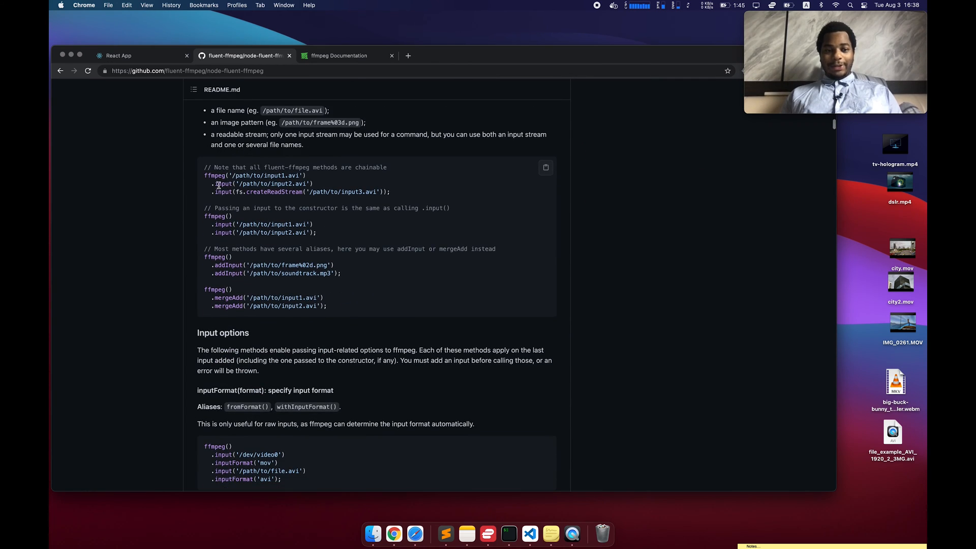
{"action": "scroll", "scroll_direction": "down", "scroll_amount": 3}
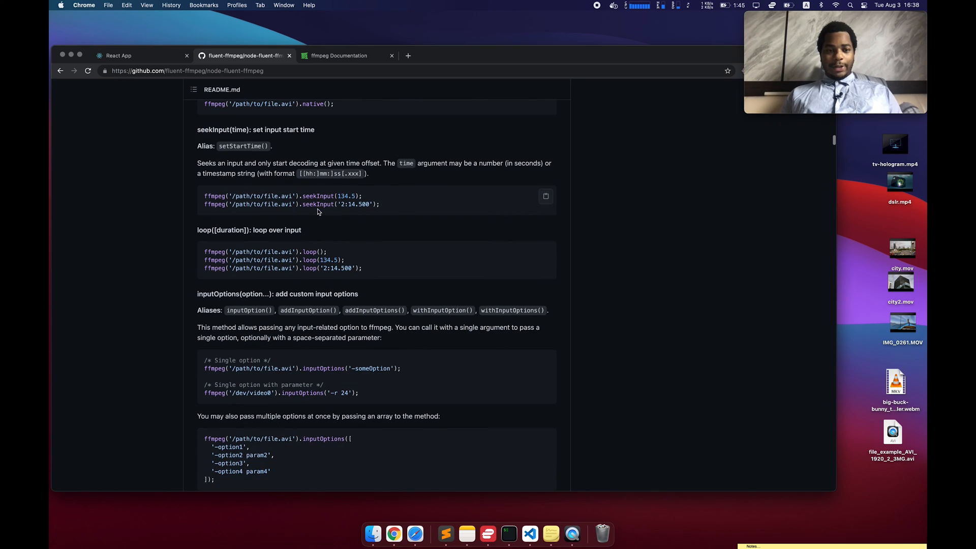
{"action": "left_click", "coordinate": [529, 534]}
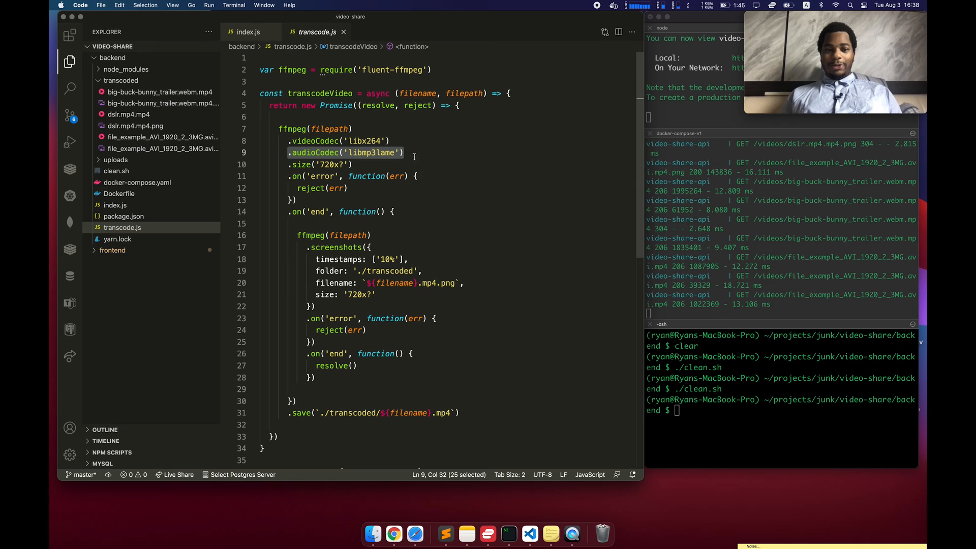
{"action": "left_click", "coordinate": [395, 153]}
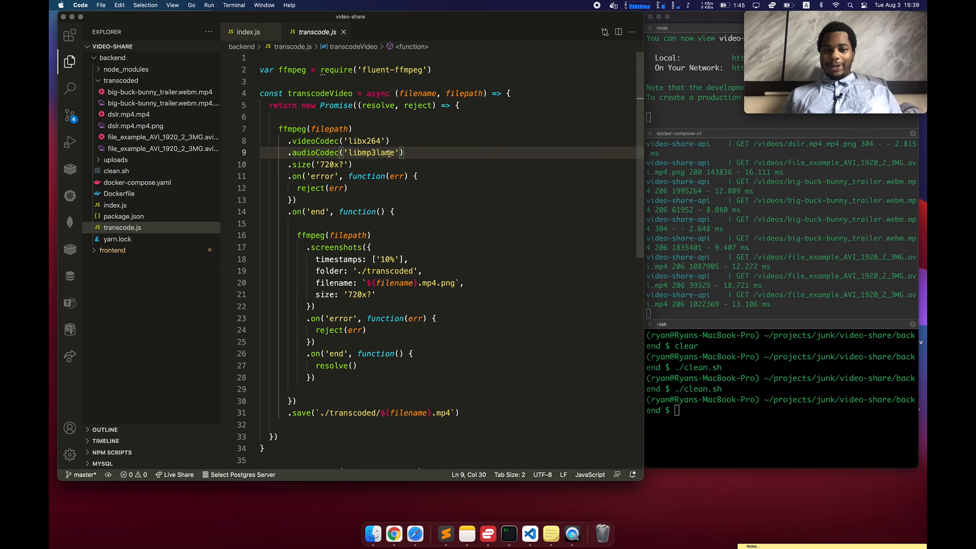
{"action": "left_click", "coordinate": [406, 152]}
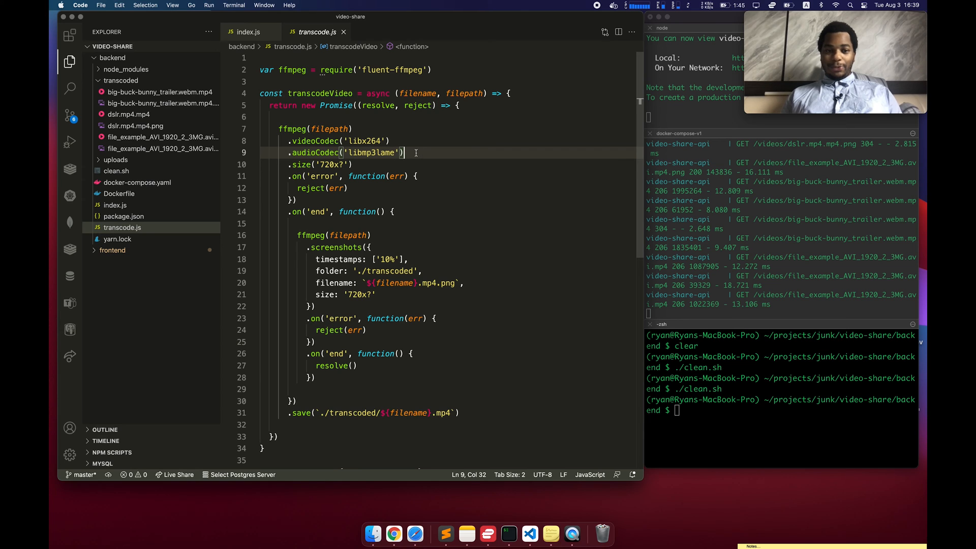
{"action": "double_click", "coordinate": [328, 165]}
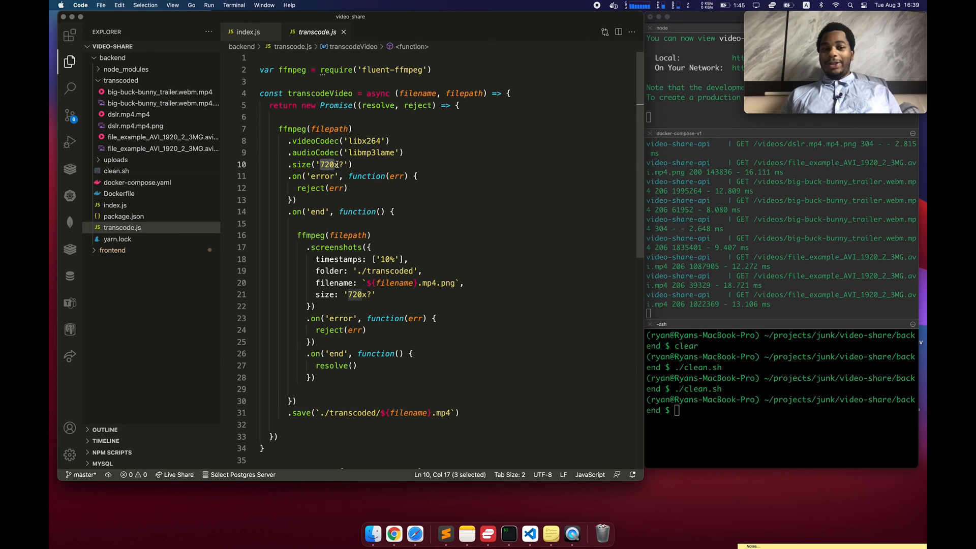
{"action": "left_click", "coordinate": [349, 164]}
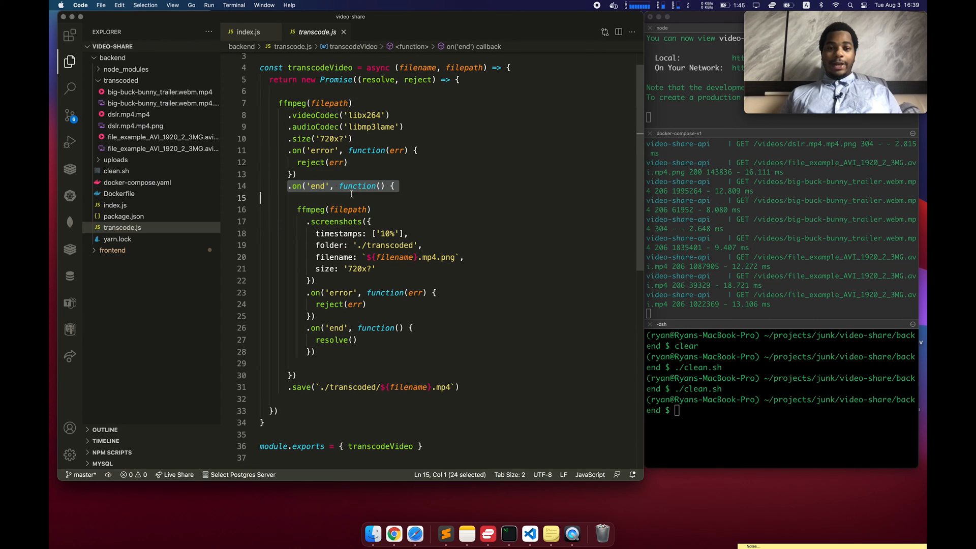
{"action": "left_click", "coordinate": [370, 115]}
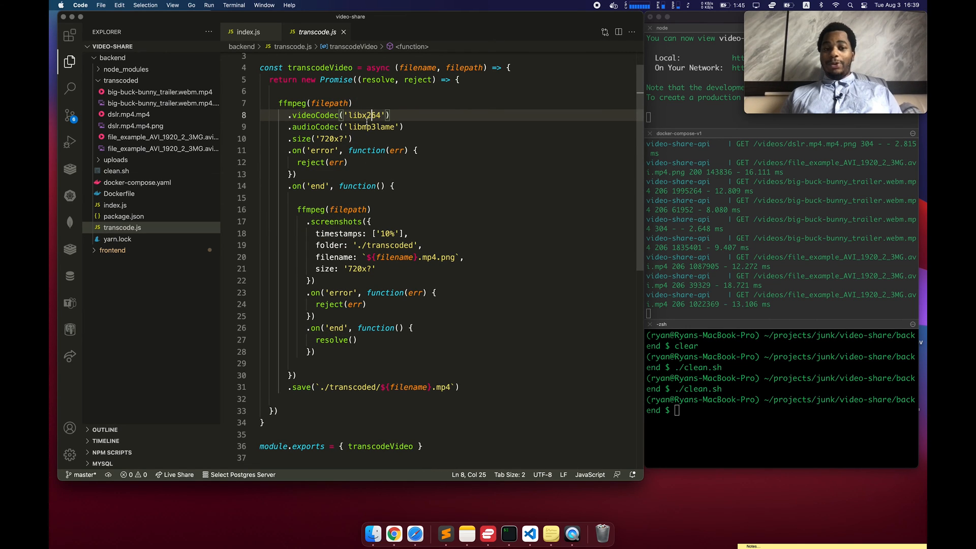
{"action": "left_click", "coordinate": [301, 209]}
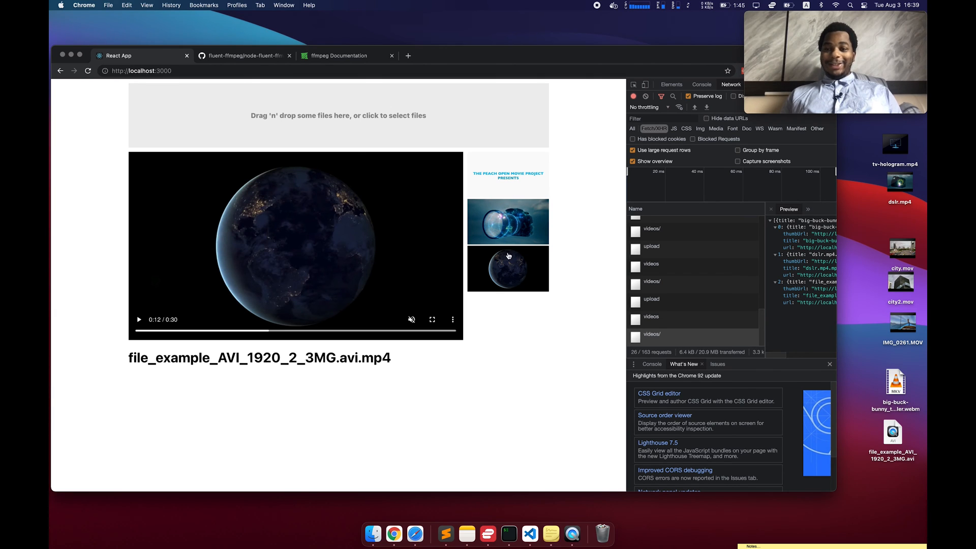
{"action": "mouse_move", "coordinate": [444, 246]}
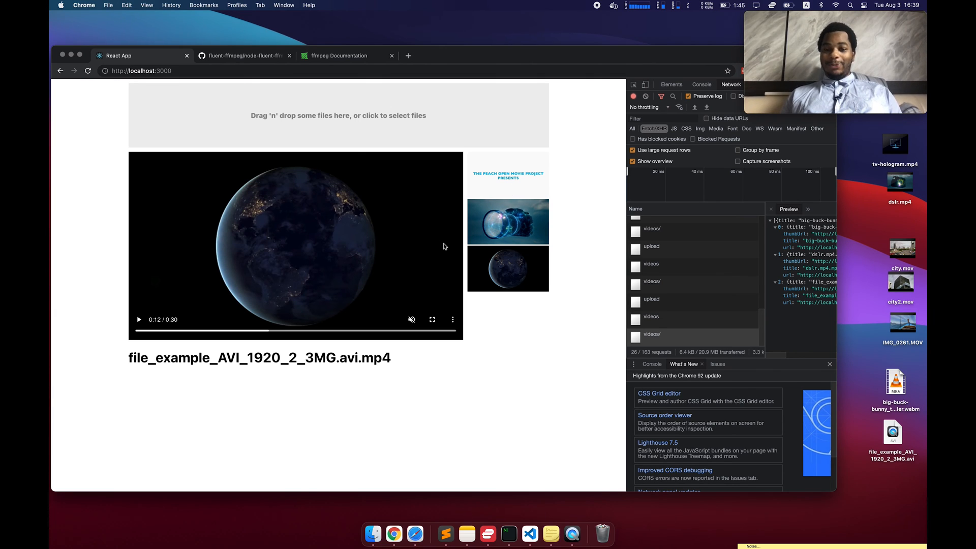
{"action": "left_click", "coordinate": [528, 534]}
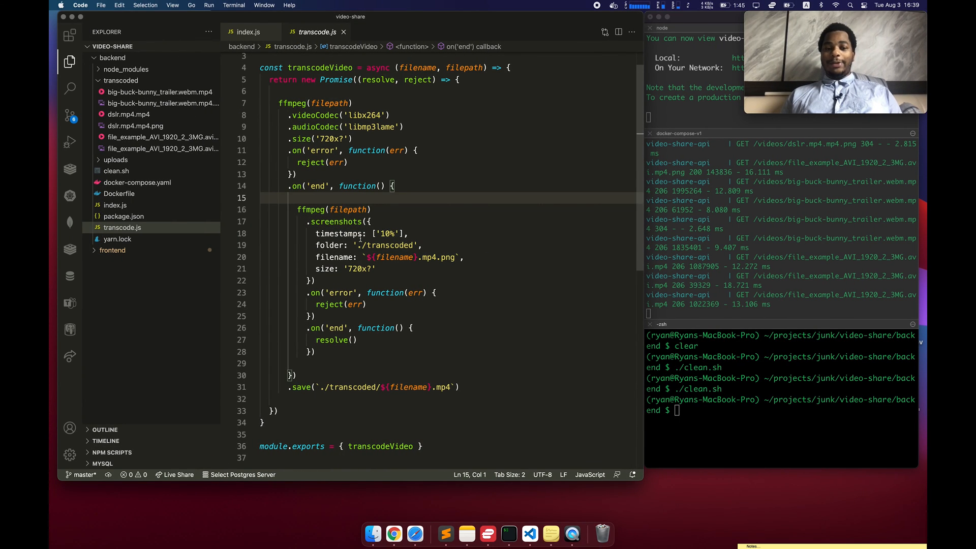
{"action": "left_click", "coordinate": [409, 233]}
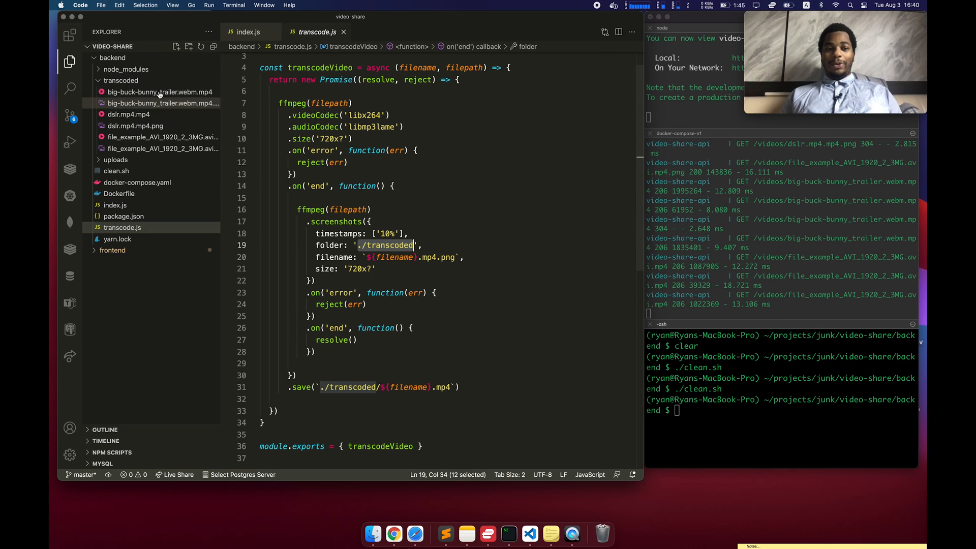
{"action": "left_click", "coordinate": [356, 268]}
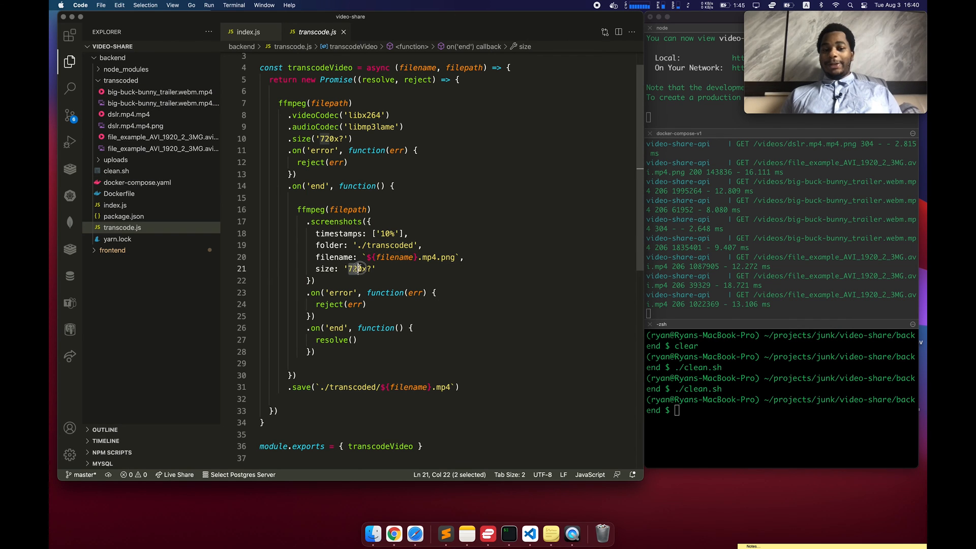
{"action": "left_click", "coordinate": [375, 268]}
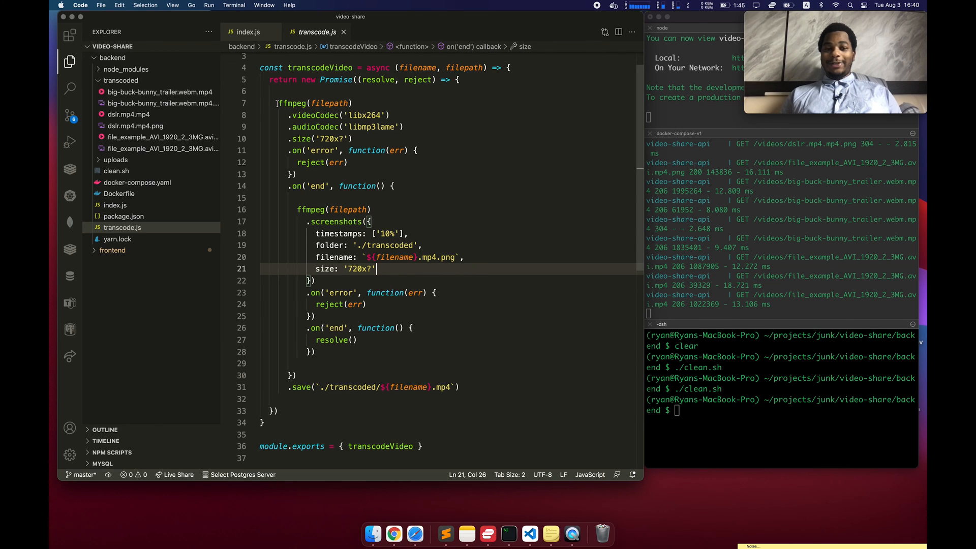
{"action": "scroll", "scroll_direction": "up", "scroll_amount": 3}
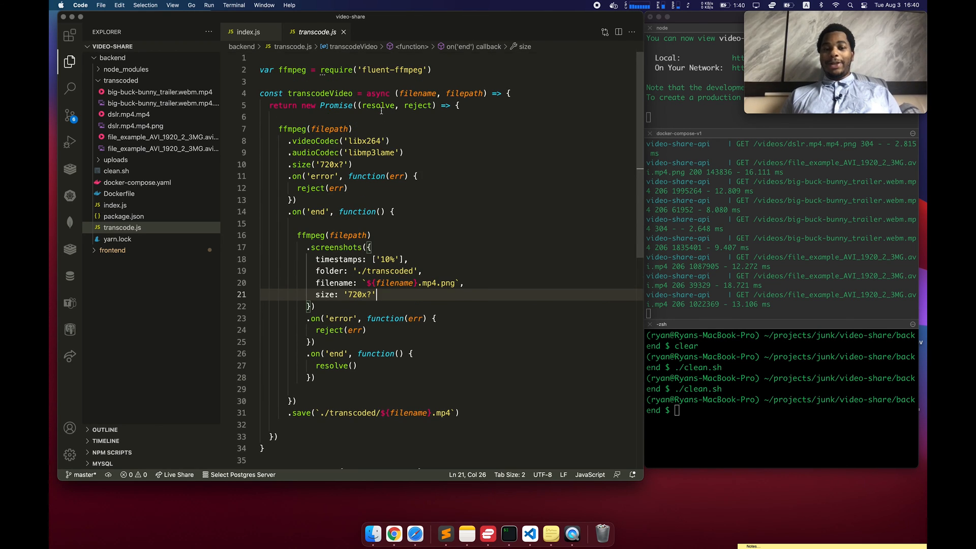
{"action": "double_click", "coordinate": [388, 70]}
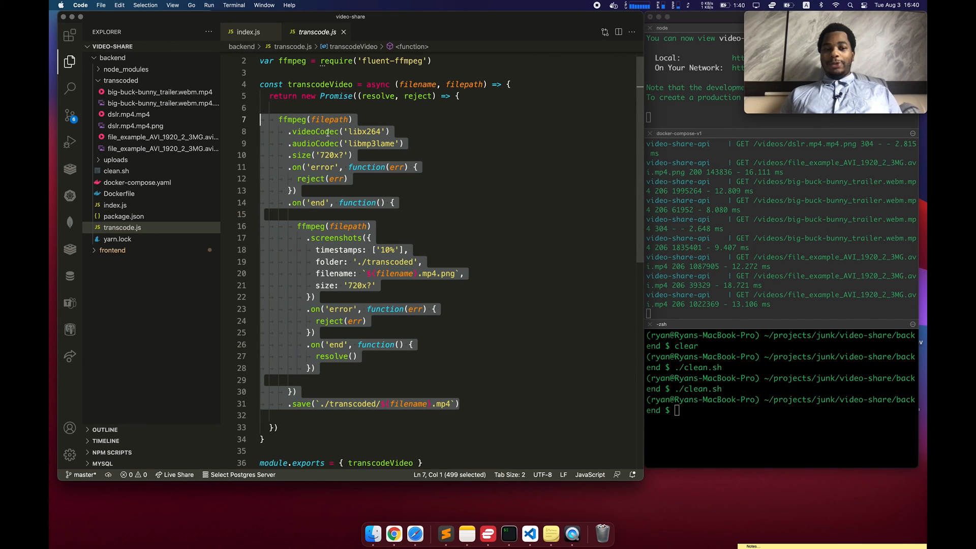
{"action": "left_click", "coordinate": [353, 119]}
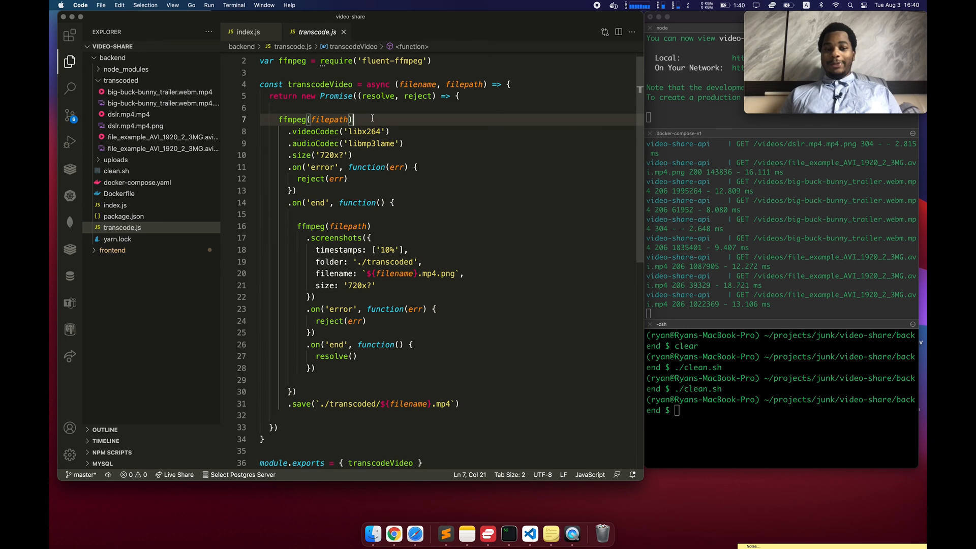
{"action": "mouse_move", "coordinate": [353, 107]}
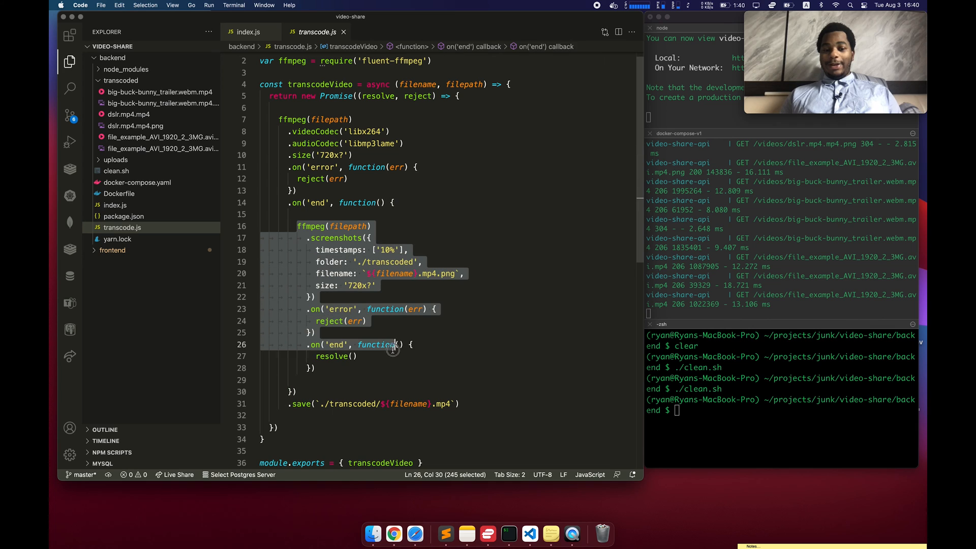
{"action": "left_click", "coordinate": [311, 377]}
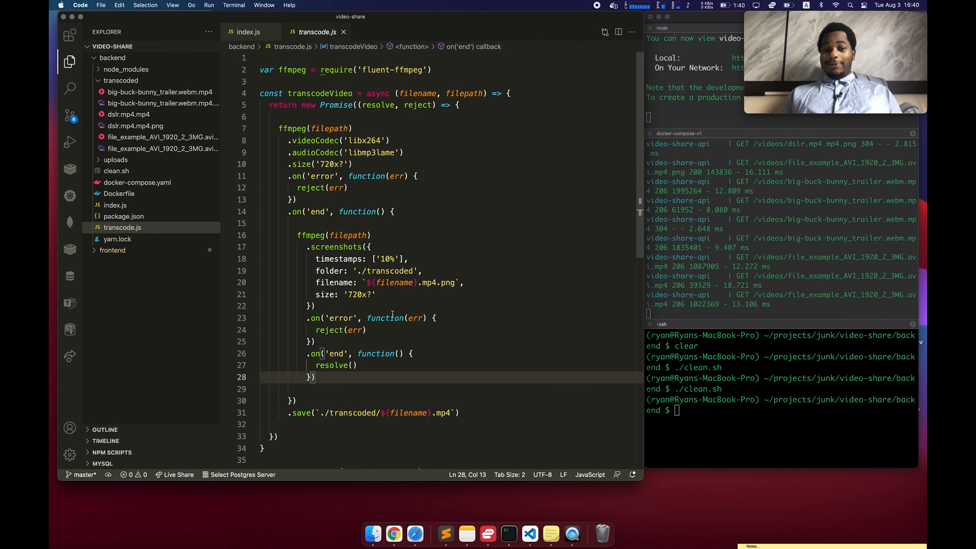
{"action": "left_click", "coordinate": [406, 223]}
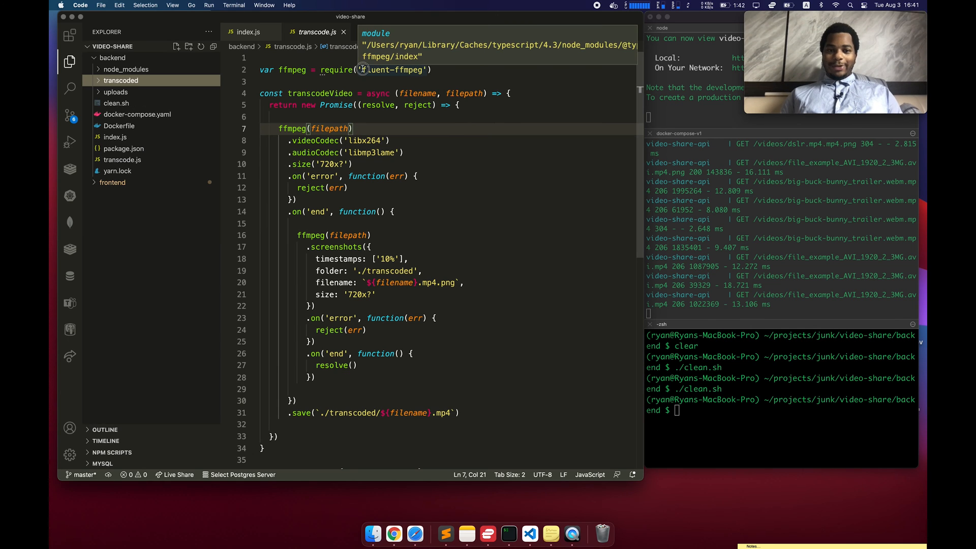
{"action": "double_click", "coordinate": [392, 69]}
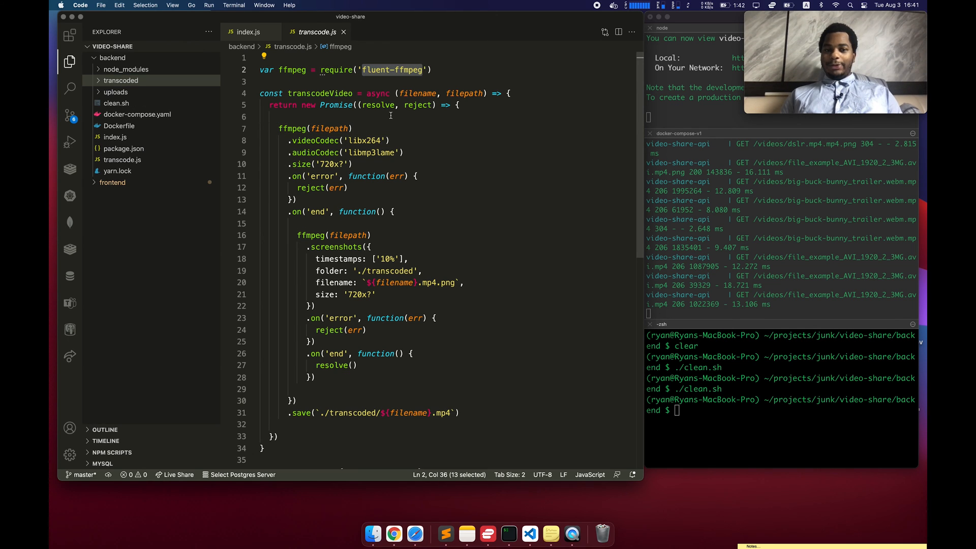
{"action": "double_click", "coordinate": [292, 129]}
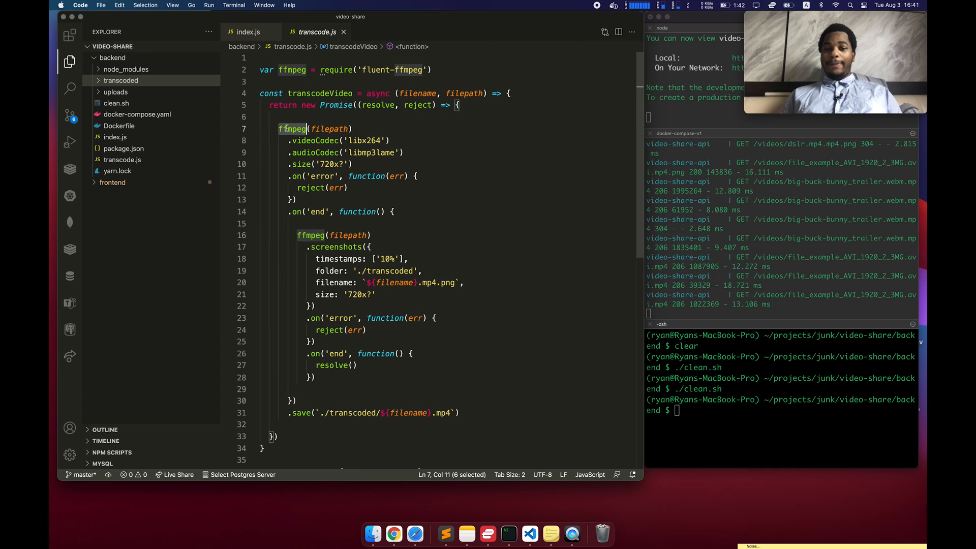
{"action": "mouse_move", "coordinate": [332, 129]}
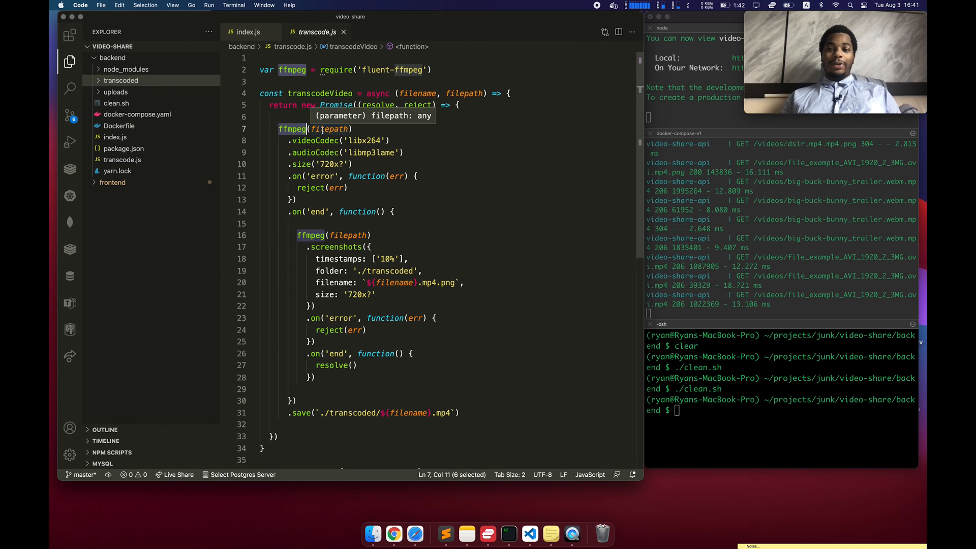
{"action": "left_click", "coordinate": [383, 116]}
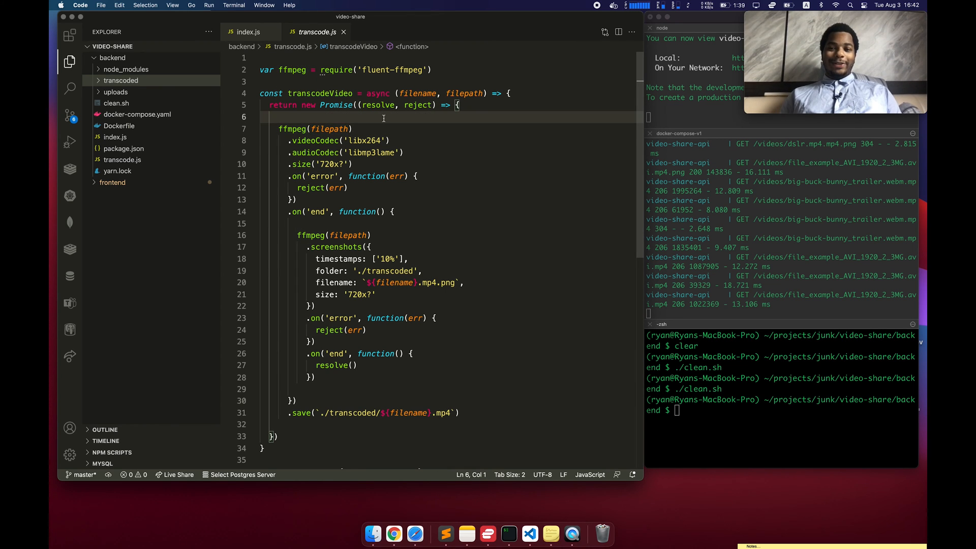
{"action": "left_click", "coordinate": [393, 533]}
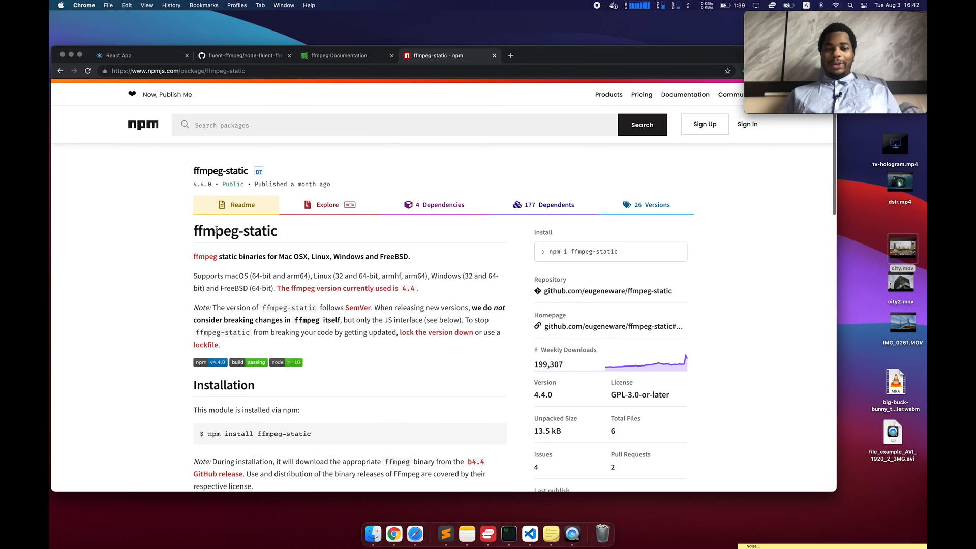
Scroll the ffmpeg-static npm page to Installation and Example Usage, then return to transcode.js
{"action": "scroll", "scroll_direction": "down", "scroll_amount": 3}
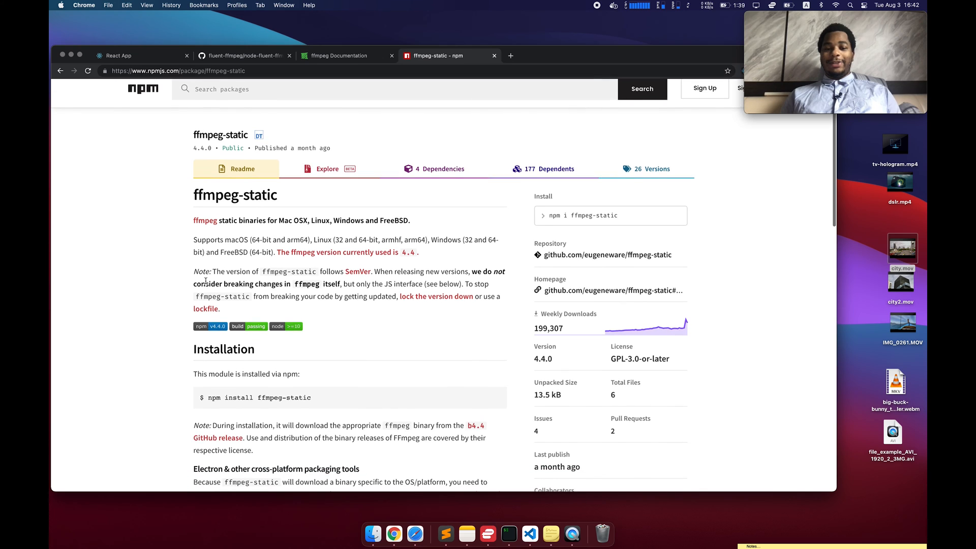
{"action": "scroll", "scroll_direction": "down", "scroll_amount": 3}
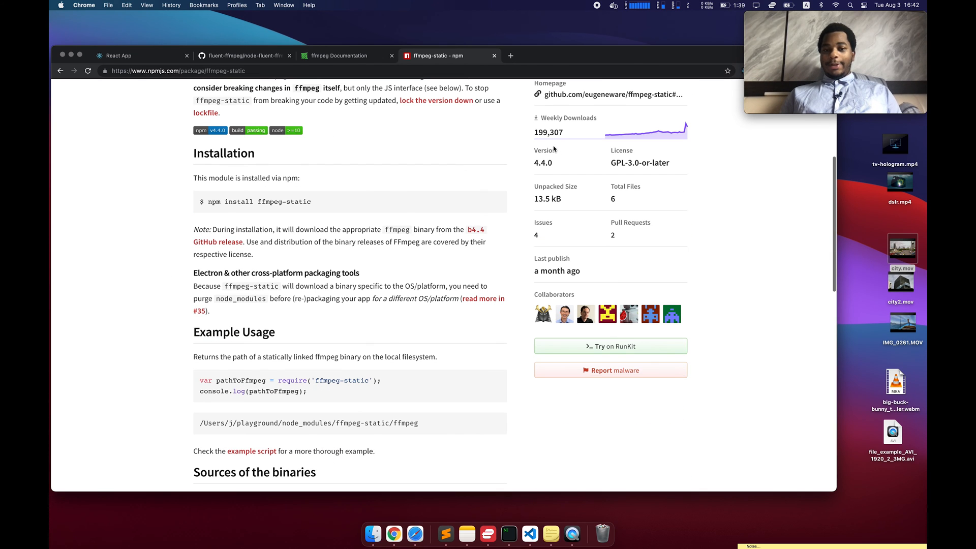
{"action": "mouse_move", "coordinate": [658, 139]}
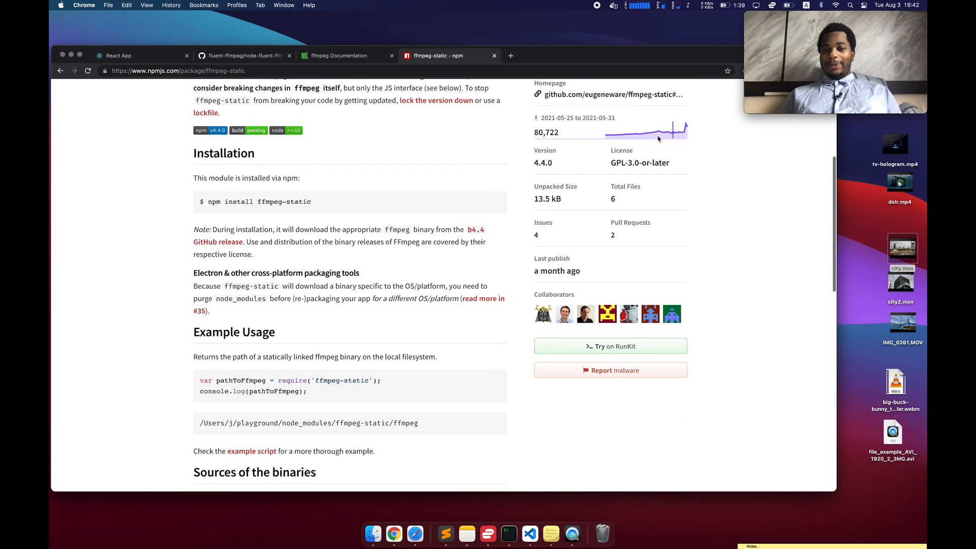
{"action": "mouse_move", "coordinate": [198, 221]}
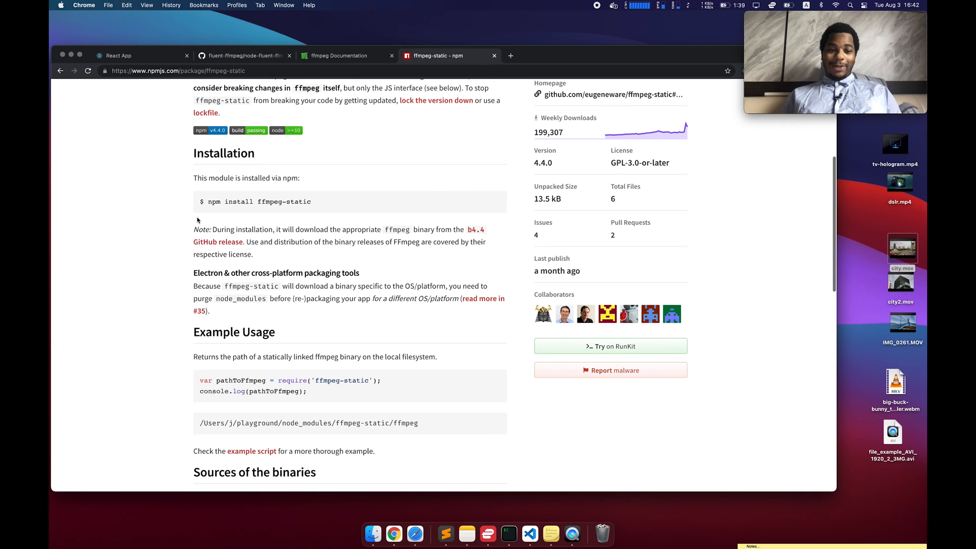
{"action": "left_click", "coordinate": [530, 534]}
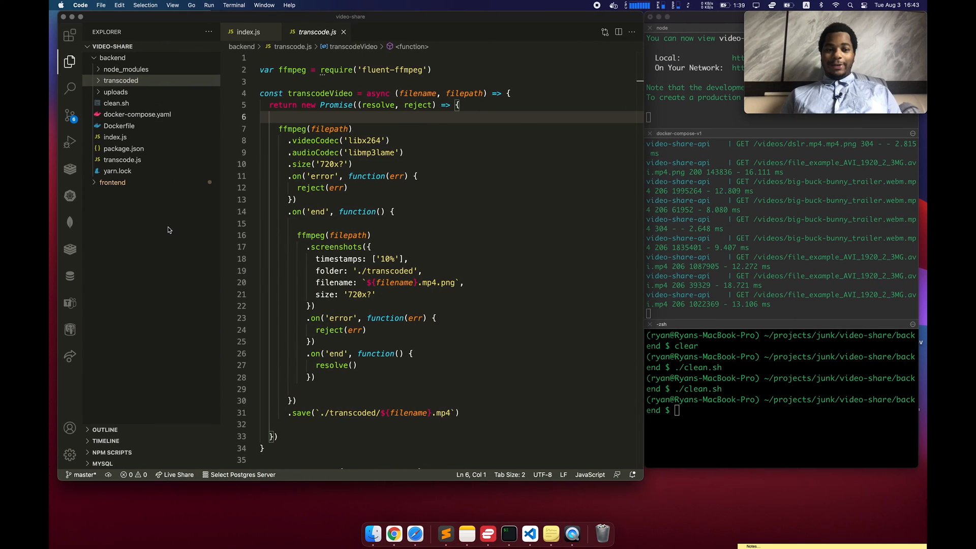
Show the backend Dockerfile and highlight 'ffmpeg' in the RUN apt install line
{"action": "left_click", "coordinate": [119, 125]}
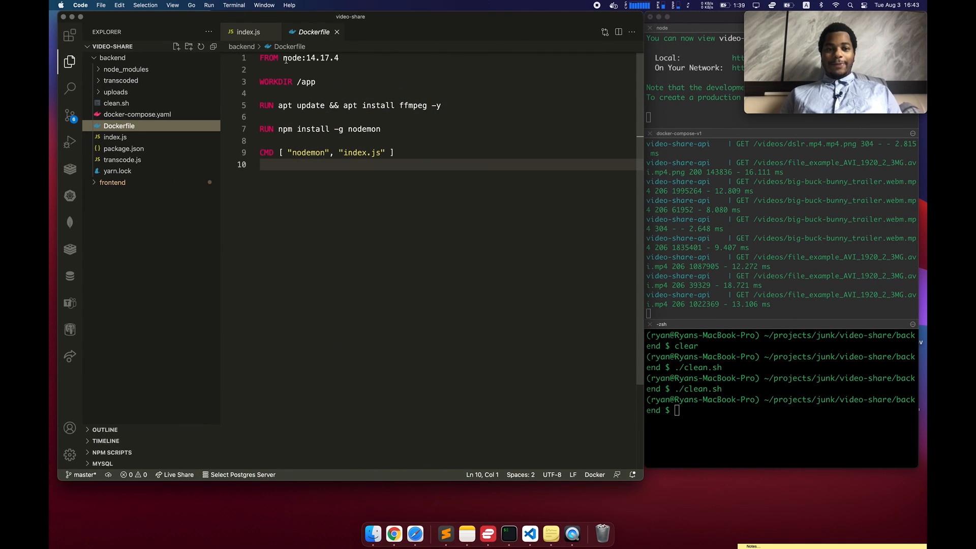
{"action": "left_click", "coordinate": [323, 70]}
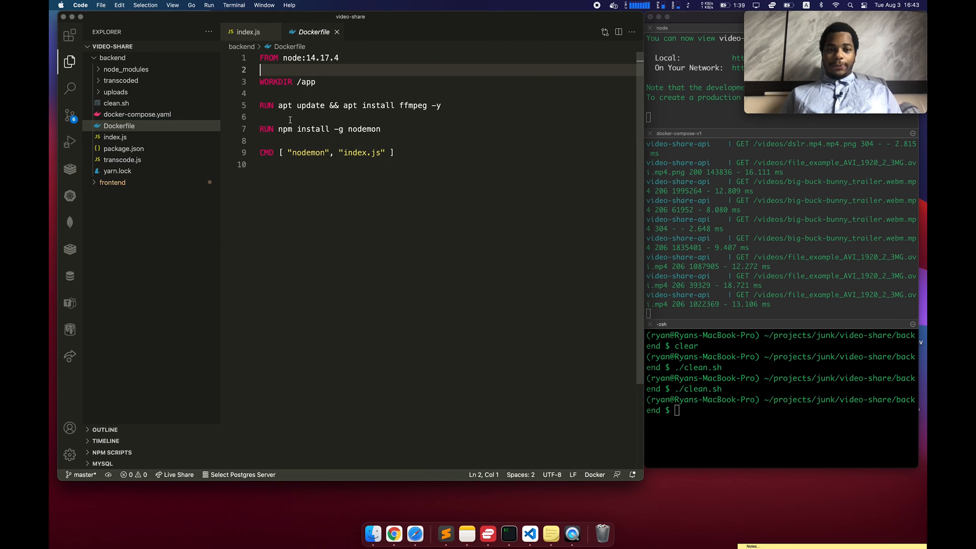
{"action": "left_click", "coordinate": [419, 105]}
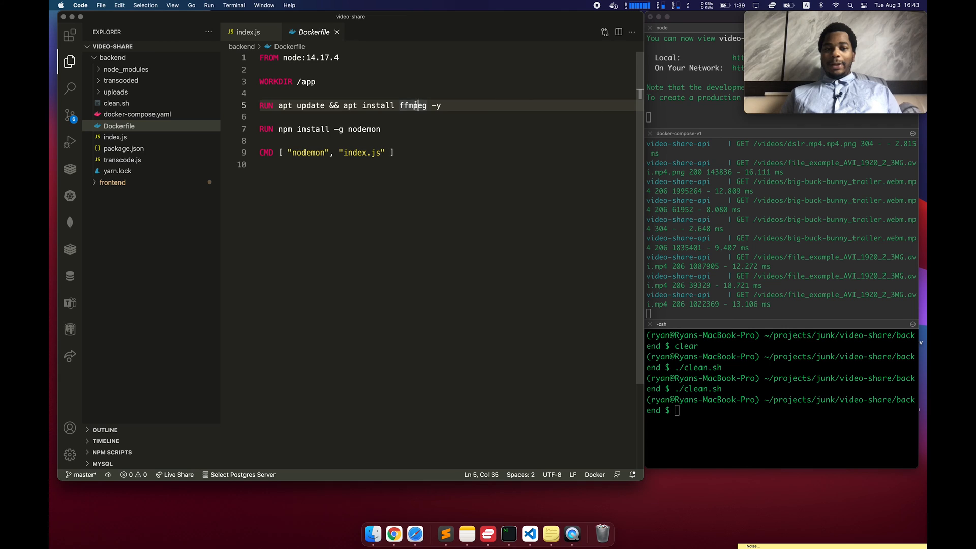
{"action": "double_click", "coordinate": [350, 104]}
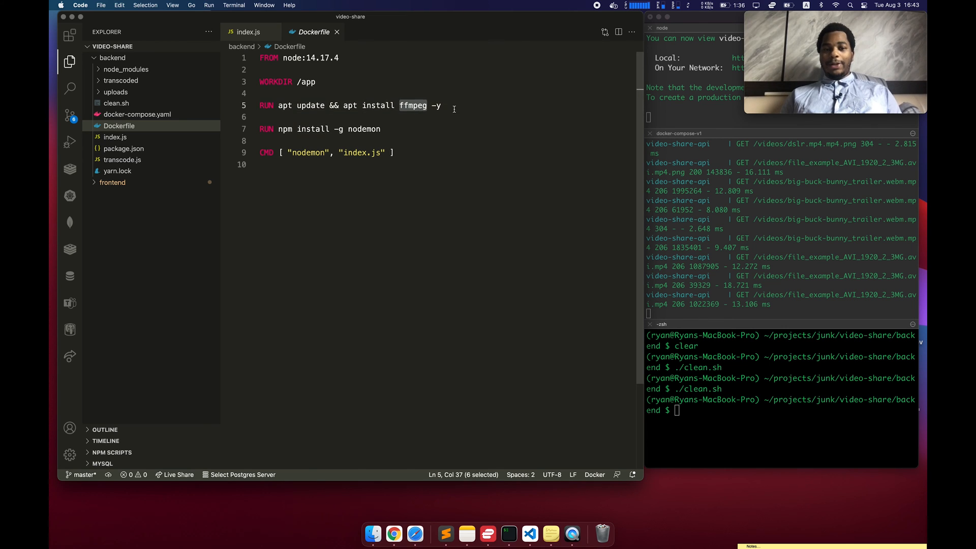
{"action": "left_click", "coordinate": [440, 105]}
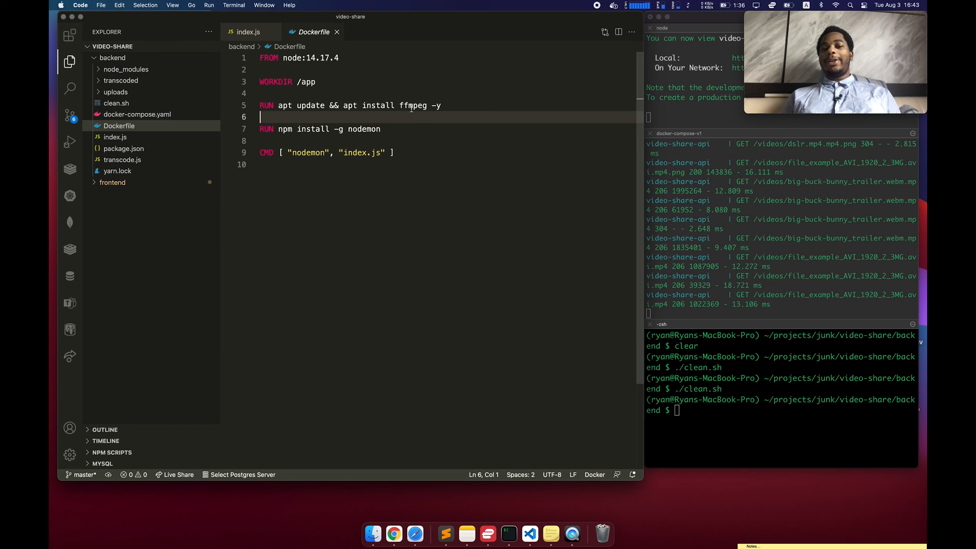
Point out the node:14.17.4 base image and the ffmpeg install command before nodemon
{"action": "left_click", "coordinate": [339, 58]}
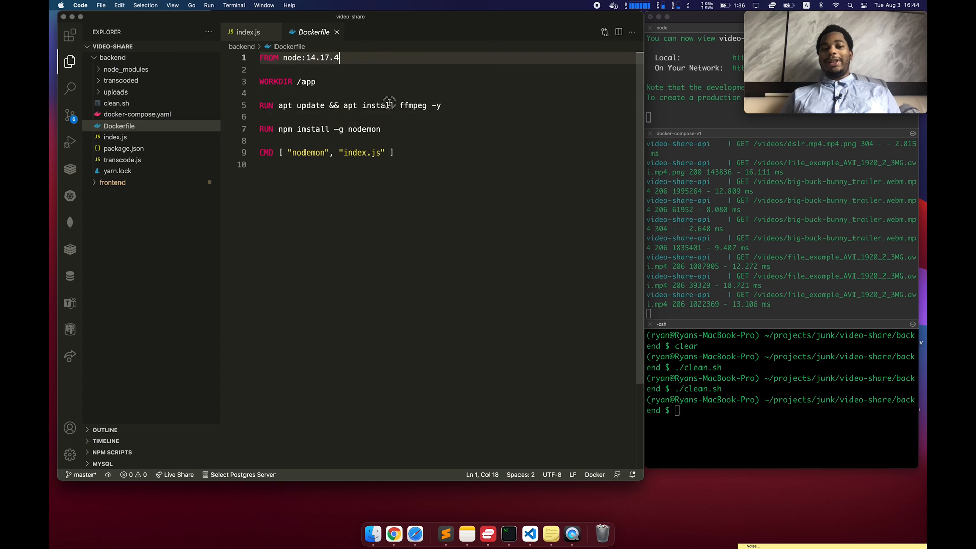
{"action": "left_click", "coordinate": [267, 117]}
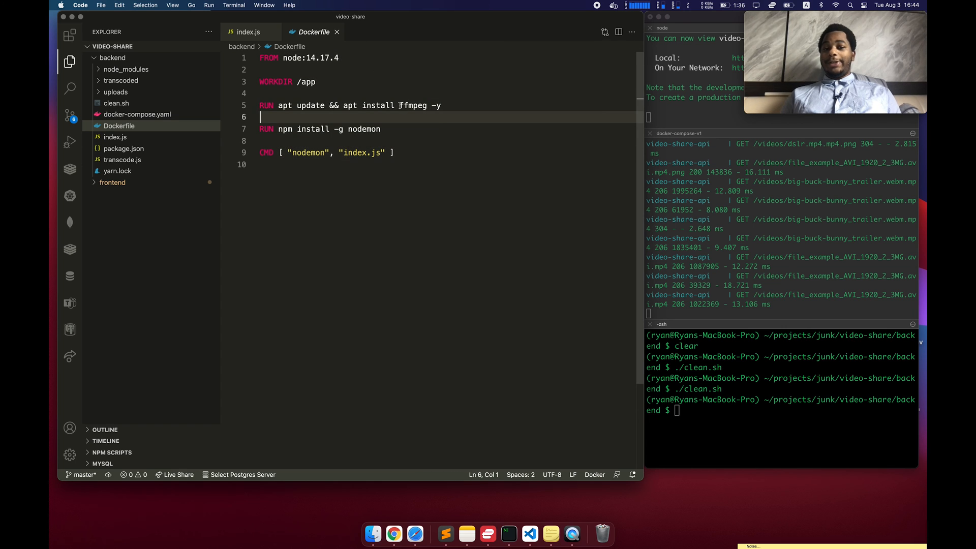
{"action": "left_click", "coordinate": [399, 105]}
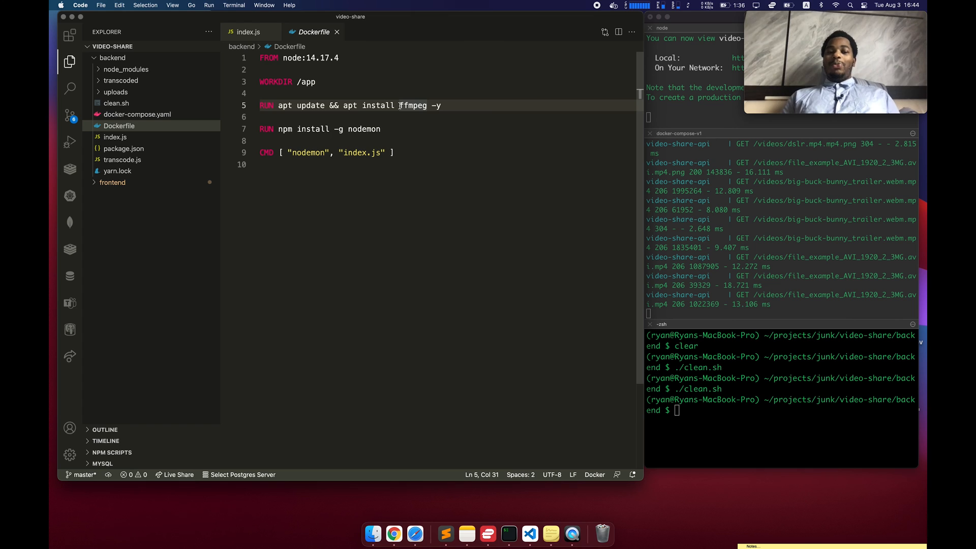
{"action": "left_click", "coordinate": [367, 141]}
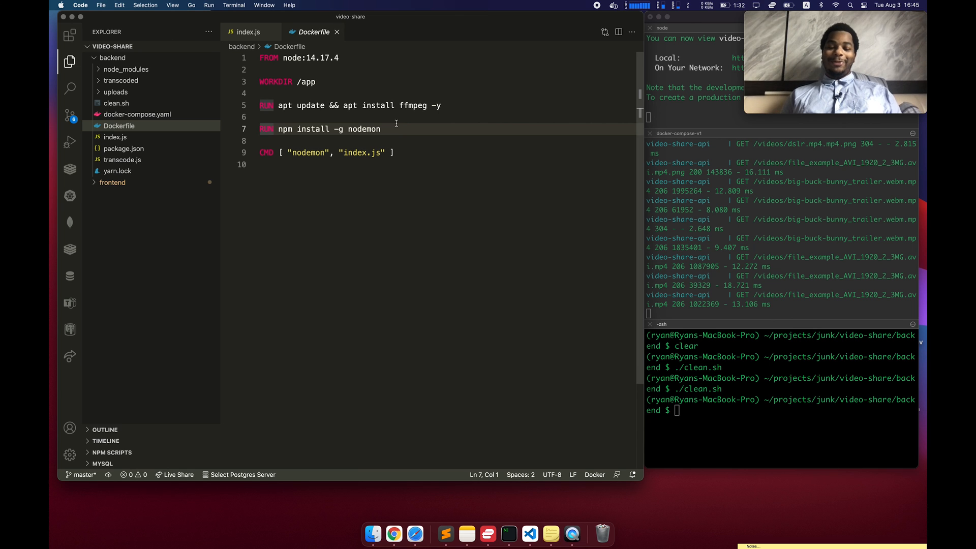
In the localhost:3000 gallery, play city2.mov, IMG_0261.MOV, then city.mov.mp4 in the main player
{"action": "left_click", "coordinate": [394, 534]}
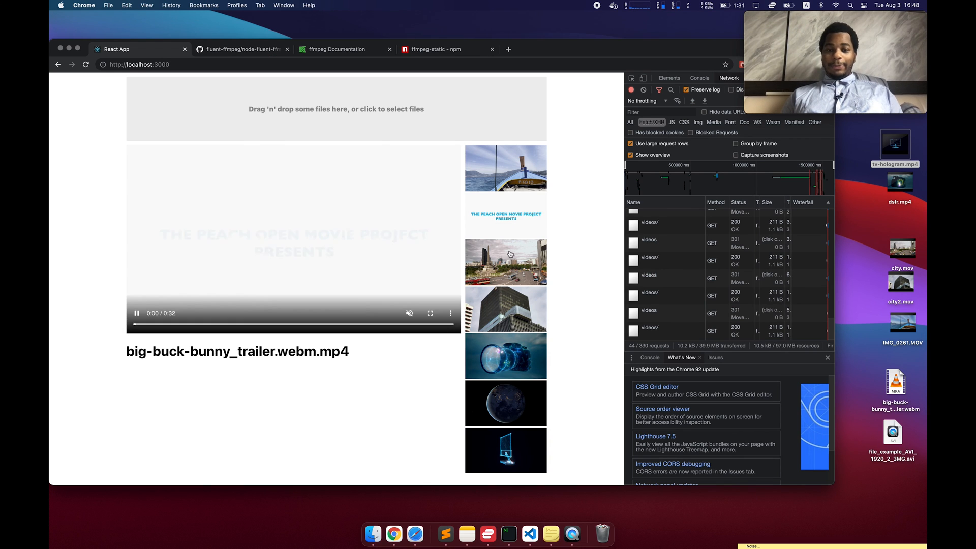
{"action": "left_click", "coordinate": [506, 309]}
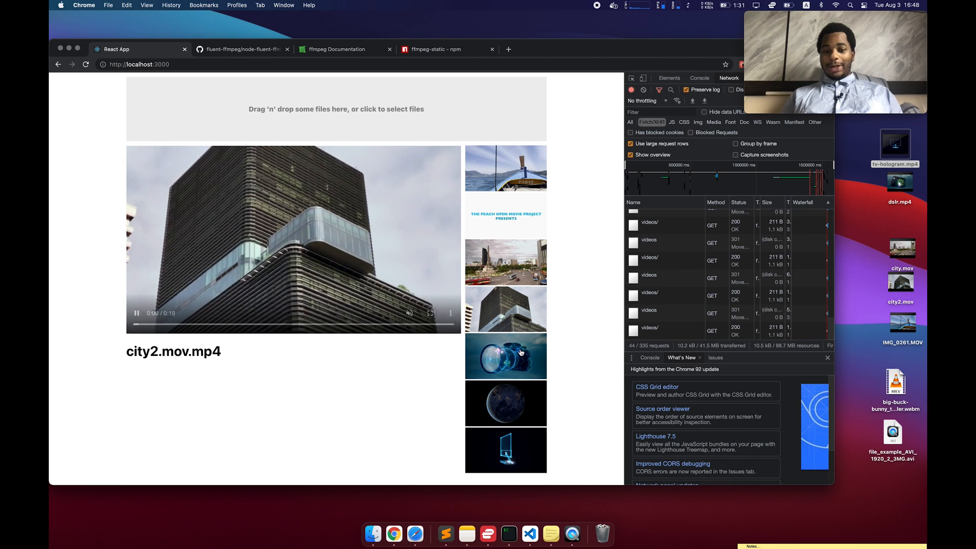
{"action": "left_click", "coordinate": [505, 450]}
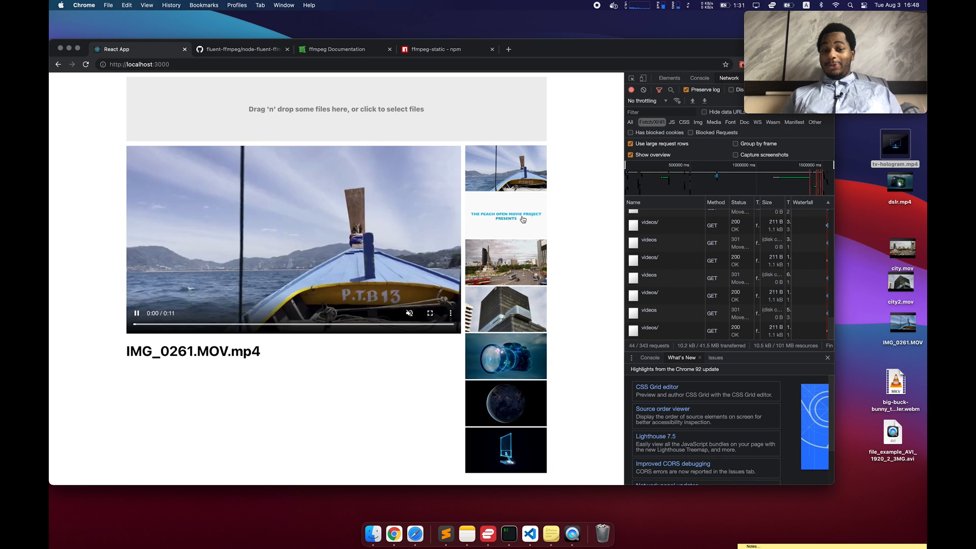
{"action": "left_click", "coordinate": [506, 261]}
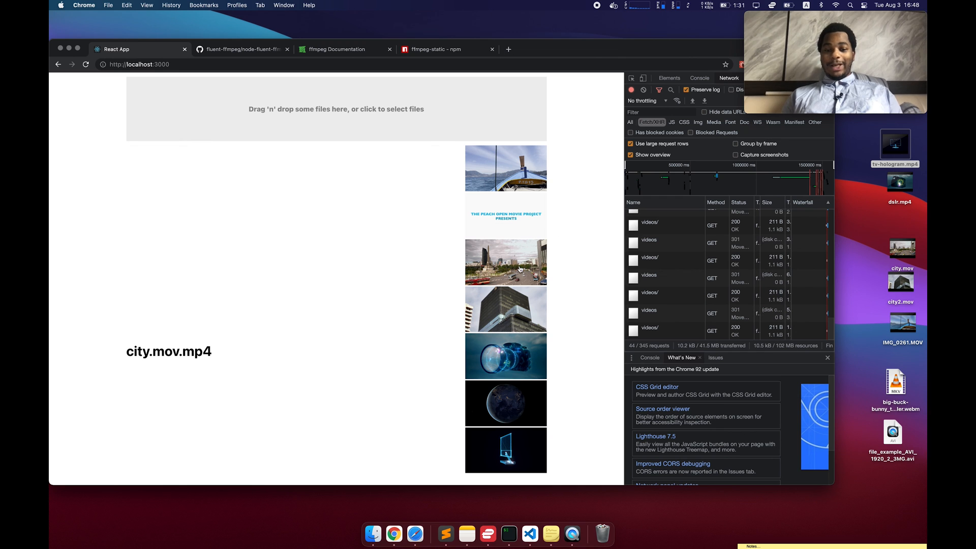